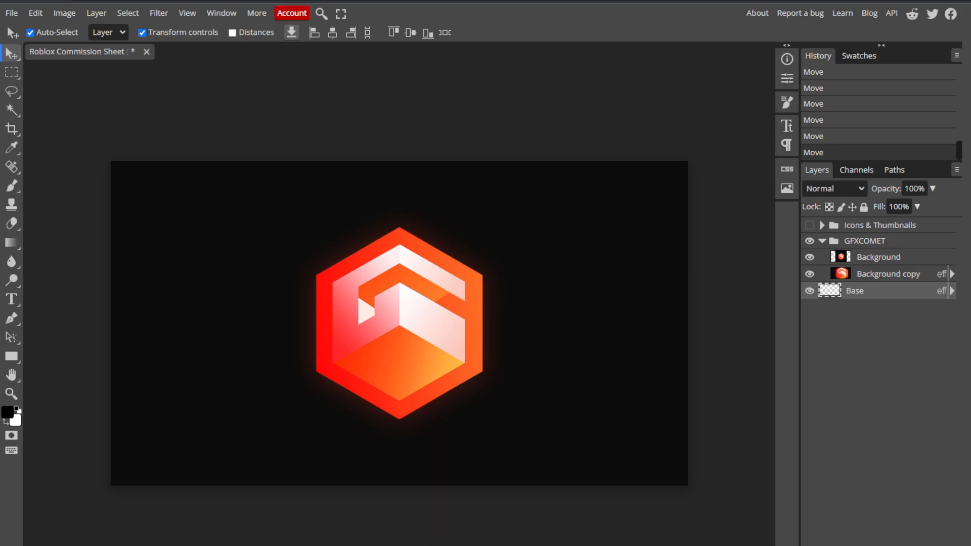
mouse_move(174, 166)
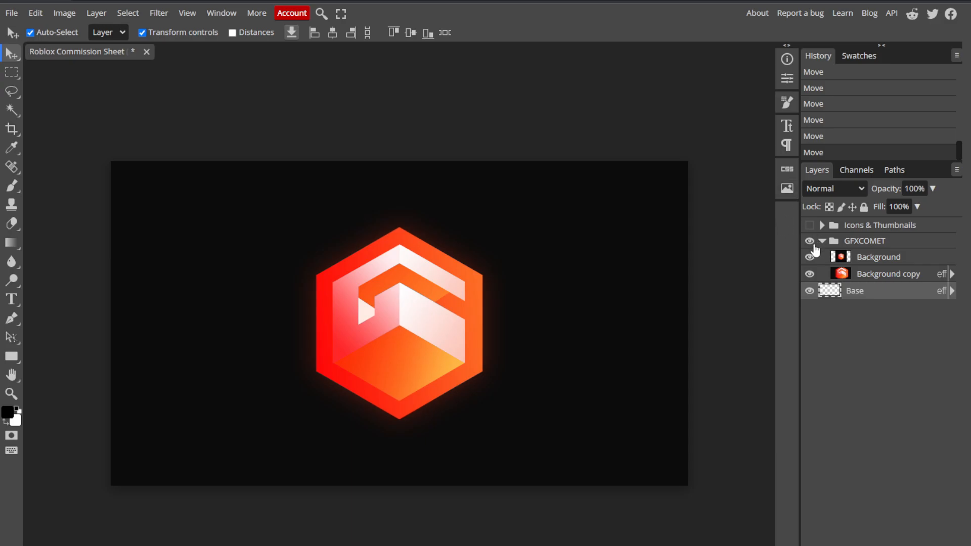
Step: Hide the GFXCOMET logo and group the right-hand thumbnails into Folder 1
click(809, 240)
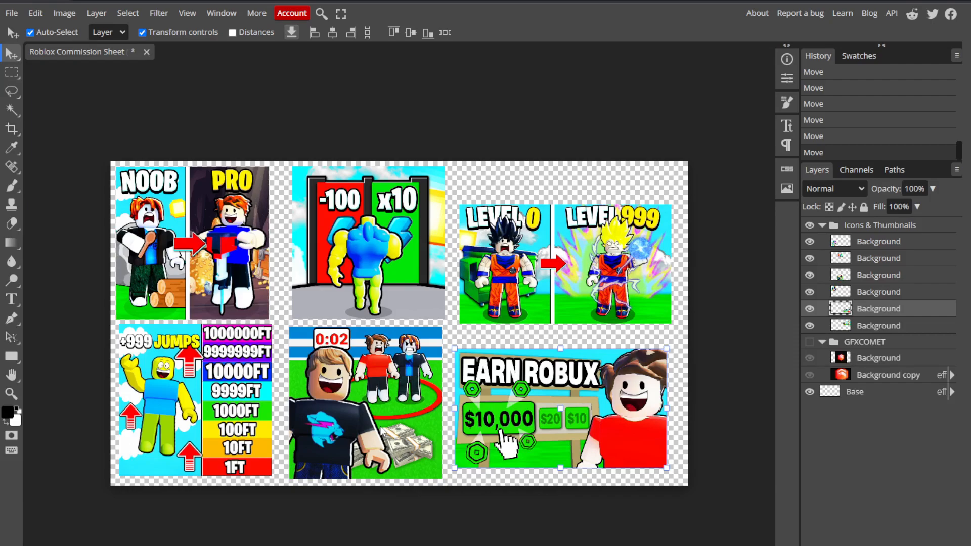
mouse_move(309, 451)
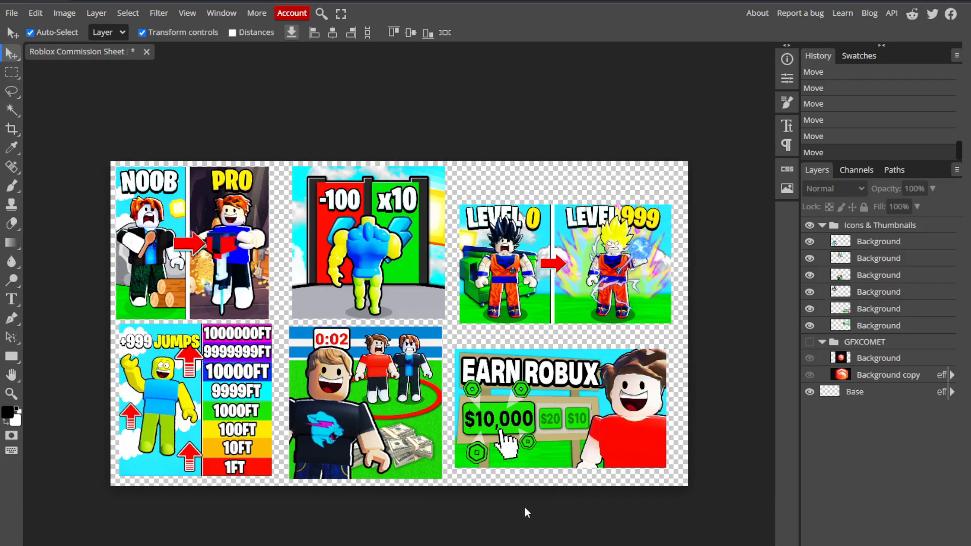
mouse_move(445, 424)
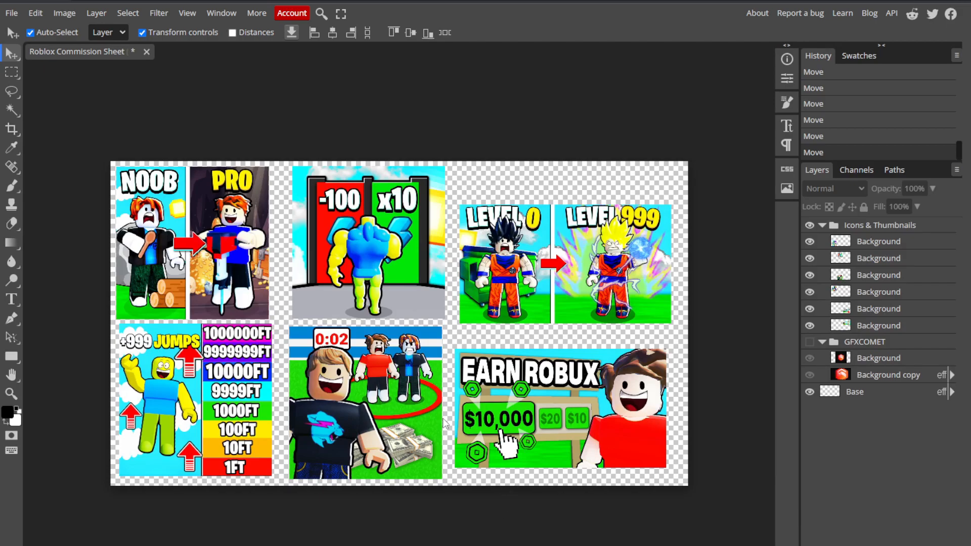
click(878, 308)
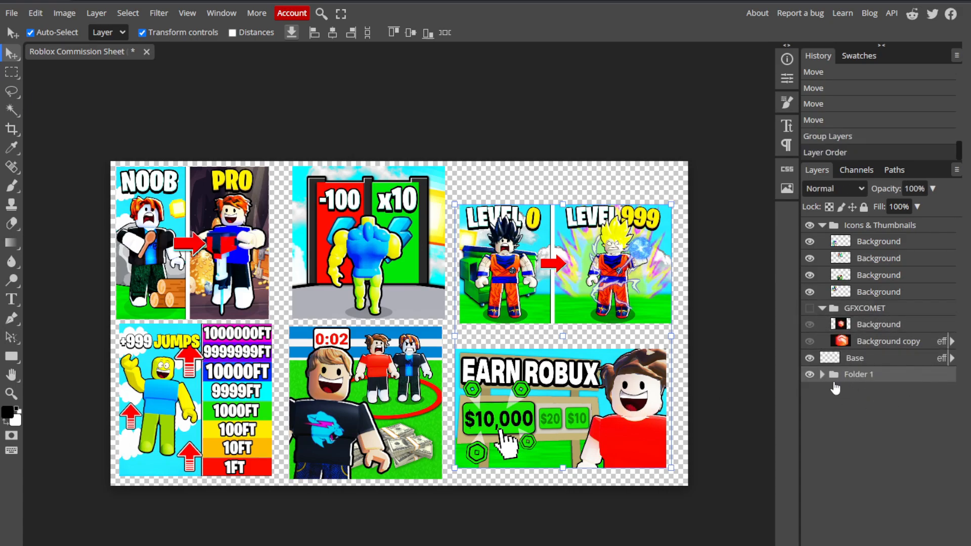
click(809, 375)
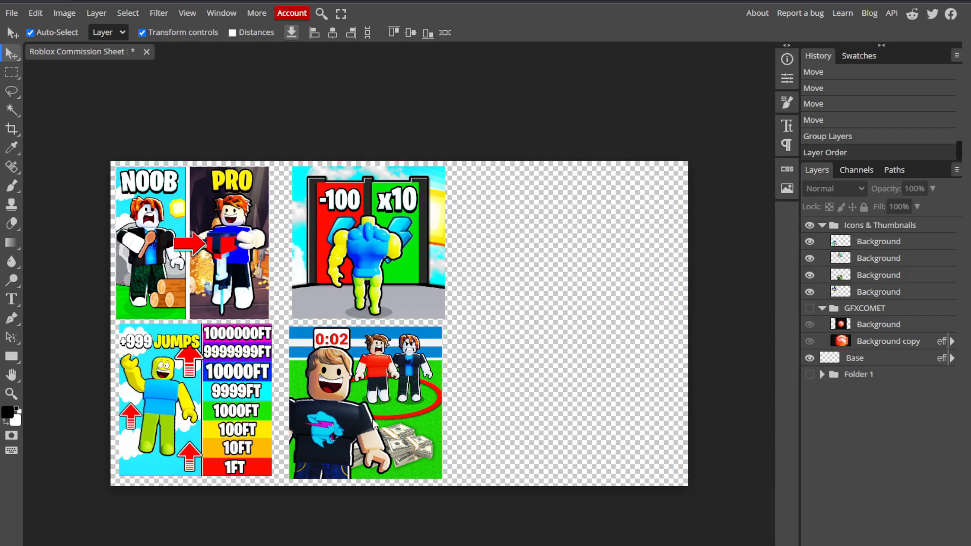
Step: Show Folder 1 again, stay on the page, and inspect Folder 2's layers
click(369, 242)
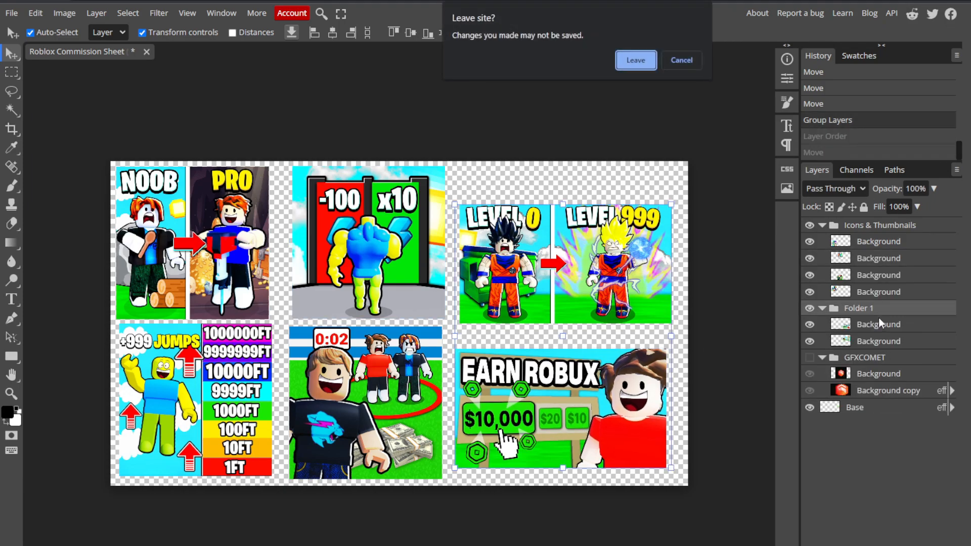
click(681, 60)
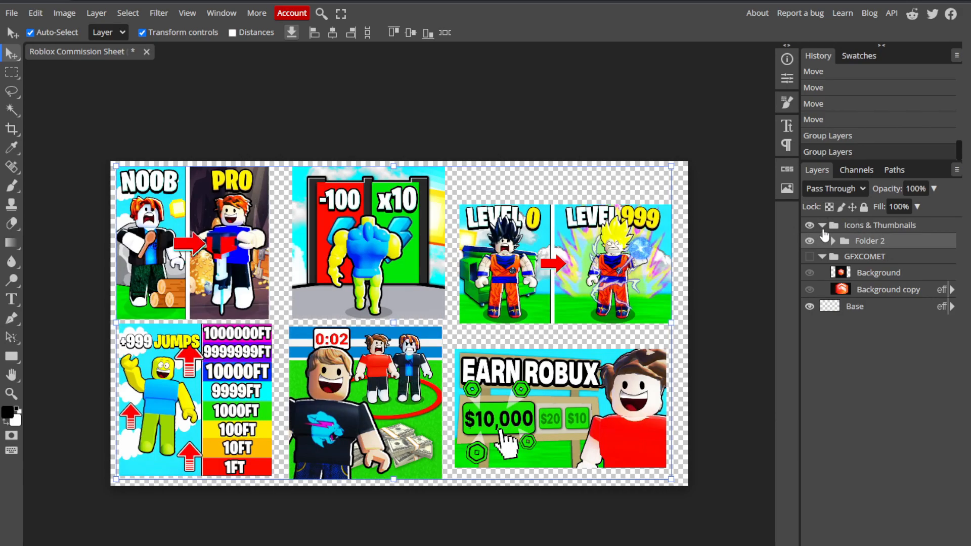
click(834, 240)
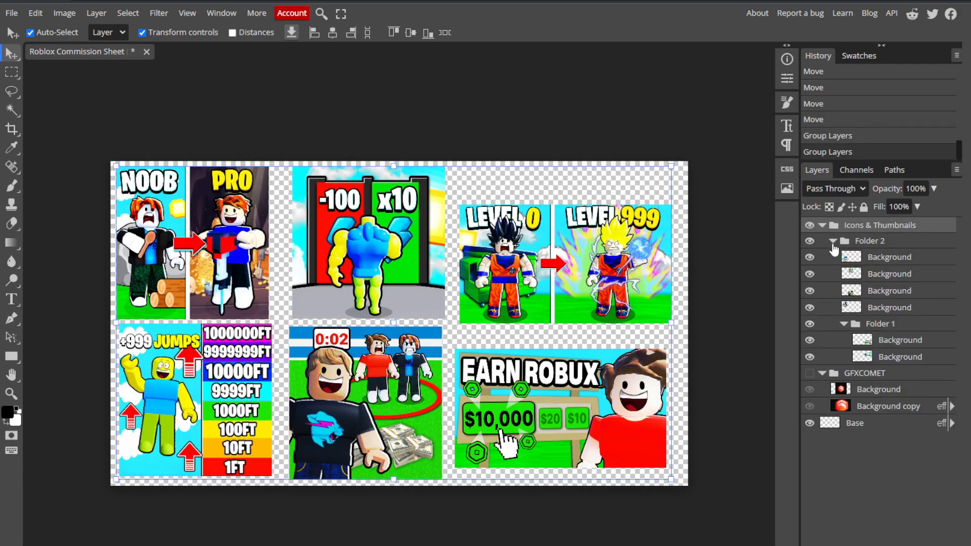
click(834, 241)
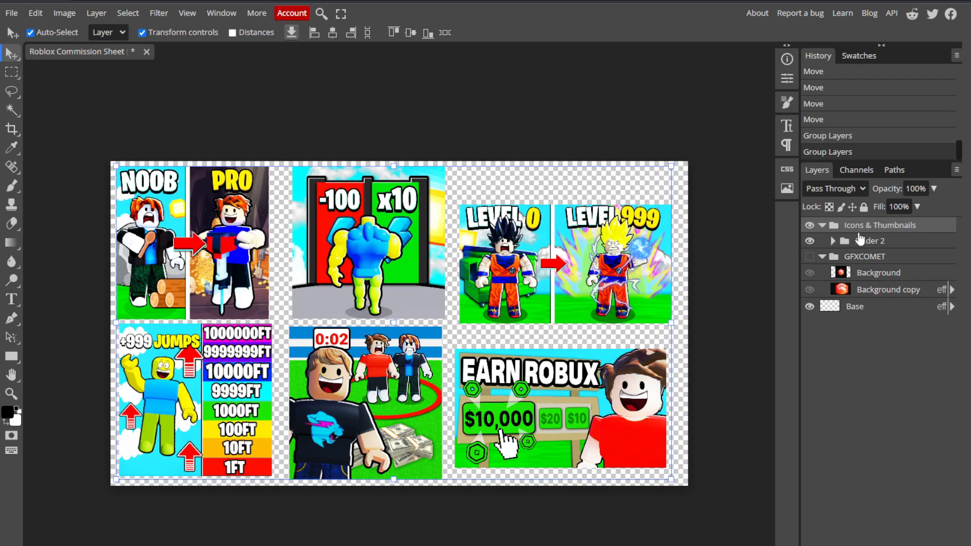
Step: Duplicate Folder 2 and expand the copy's contents
right_click(879, 225)
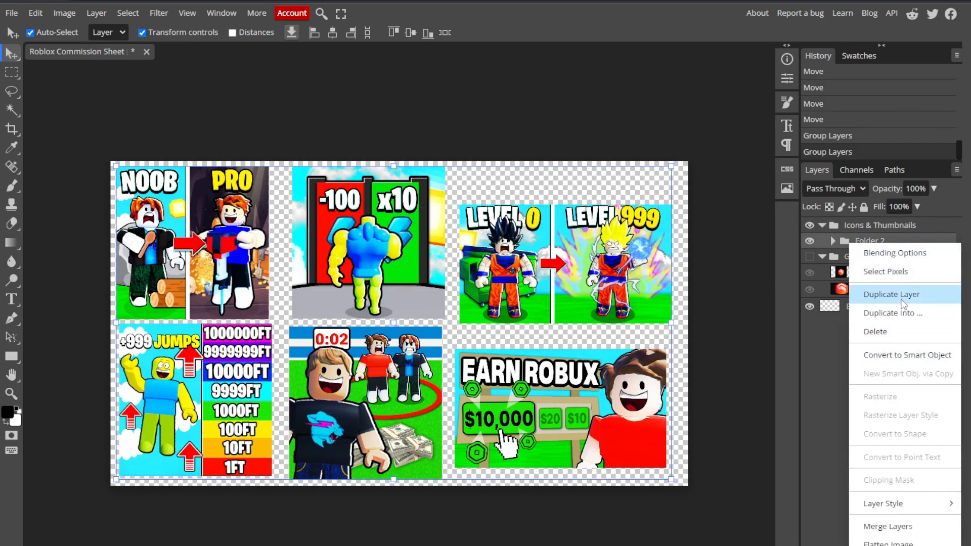
click(892, 295)
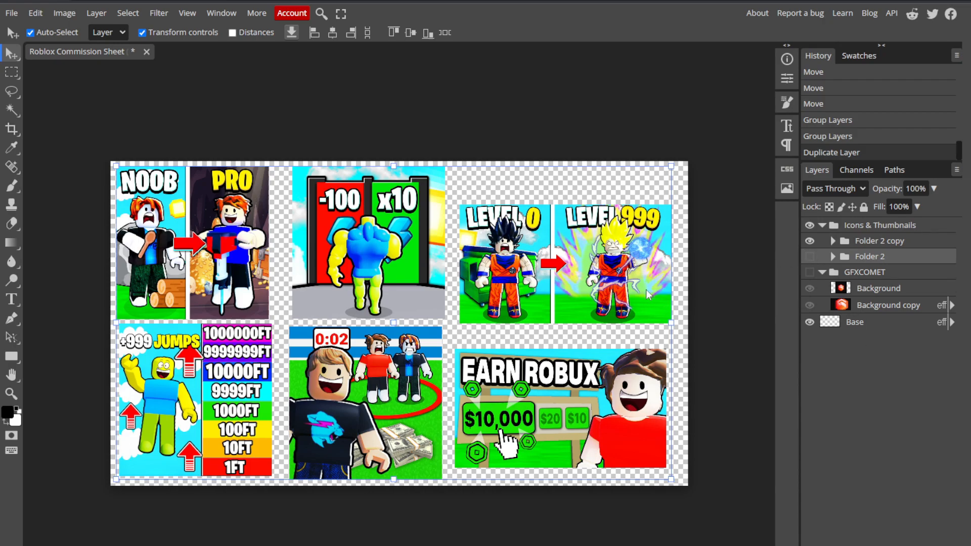
click(834, 241)
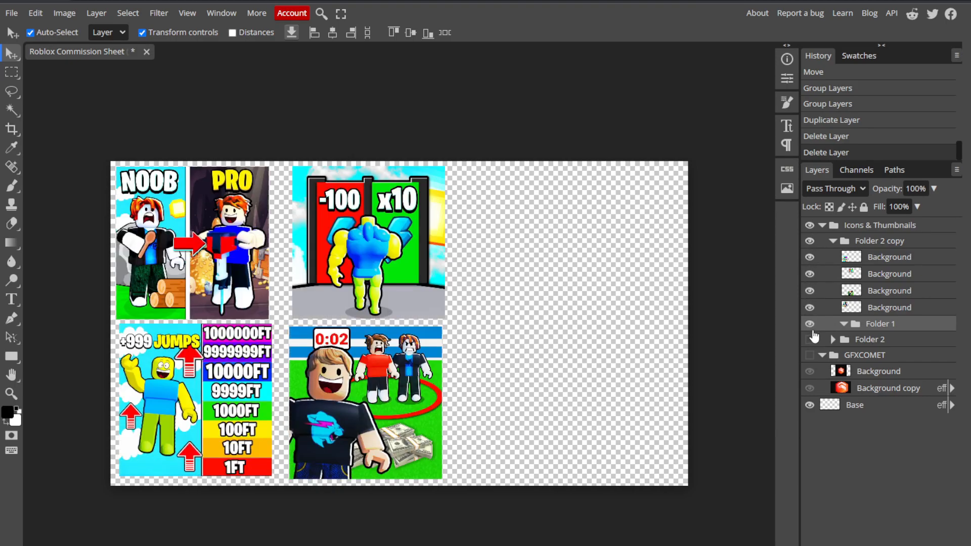
mouse_move(676, 359)
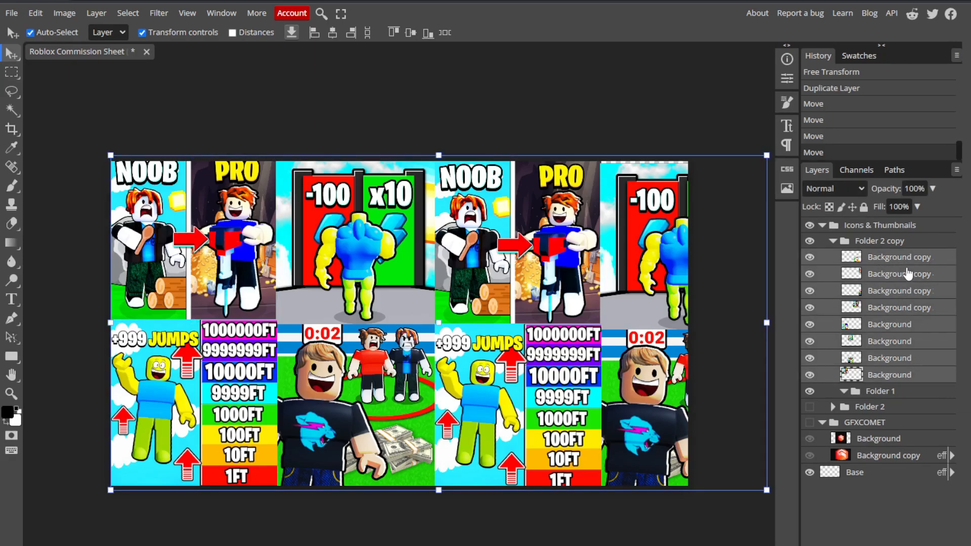
Step: Give Folder 2 copy a dark overlay style and move it just above Base
click(900, 257)
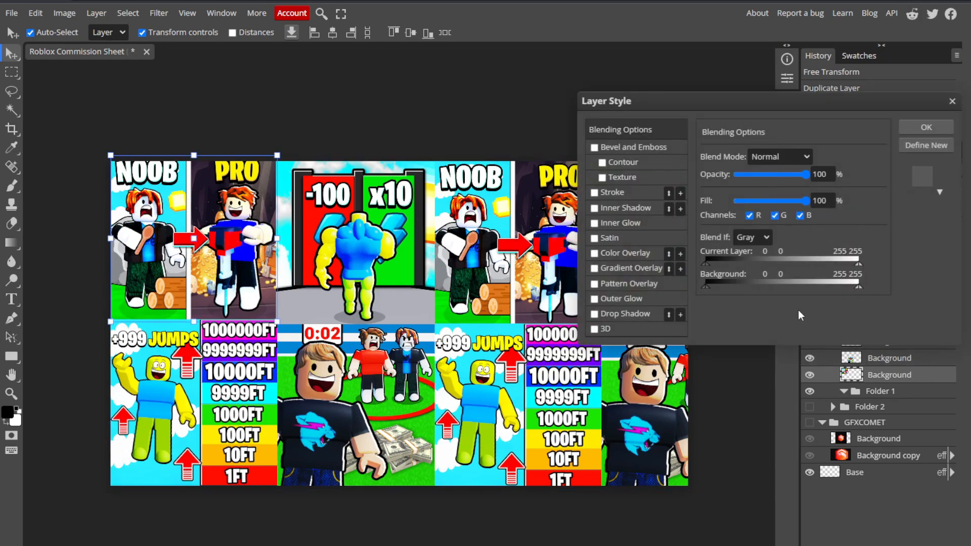
mouse_move(621, 265)
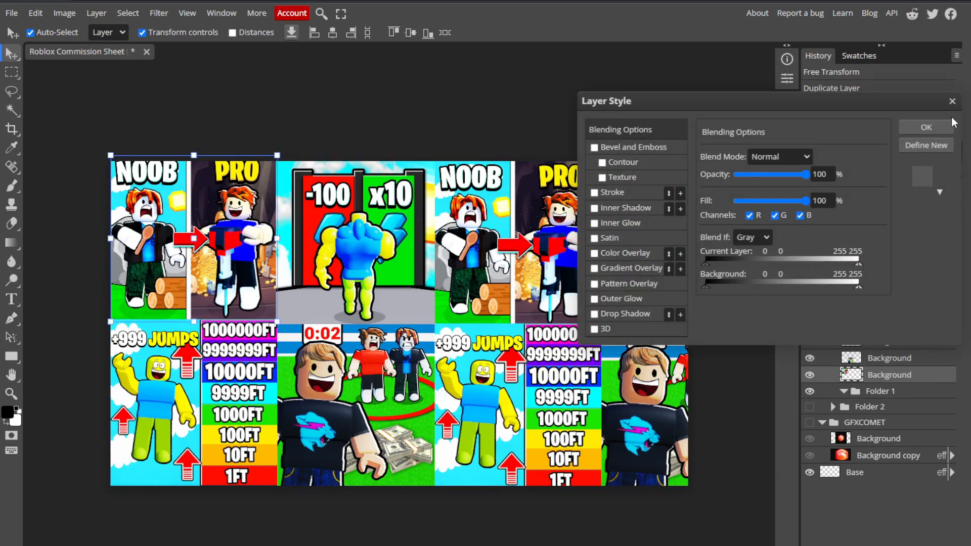
click(926, 127)
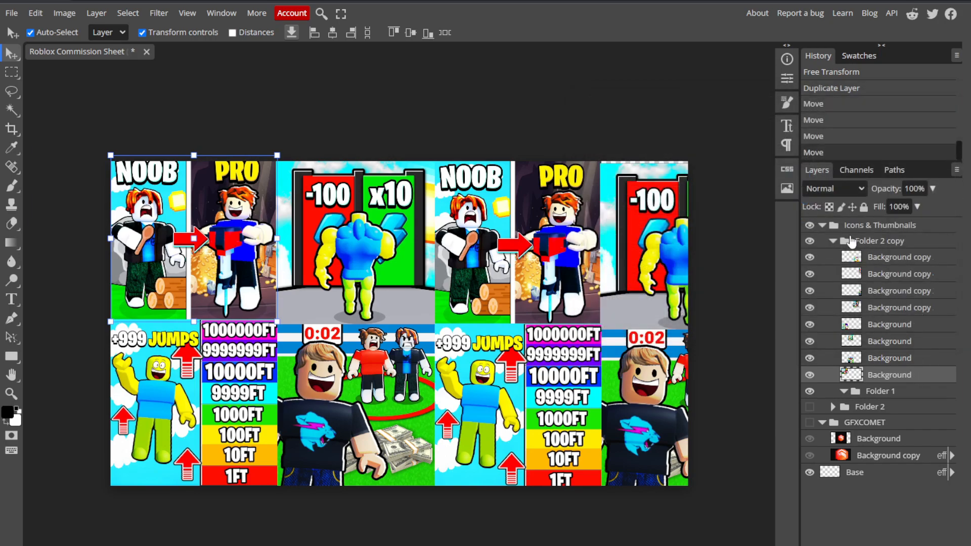
click(879, 241)
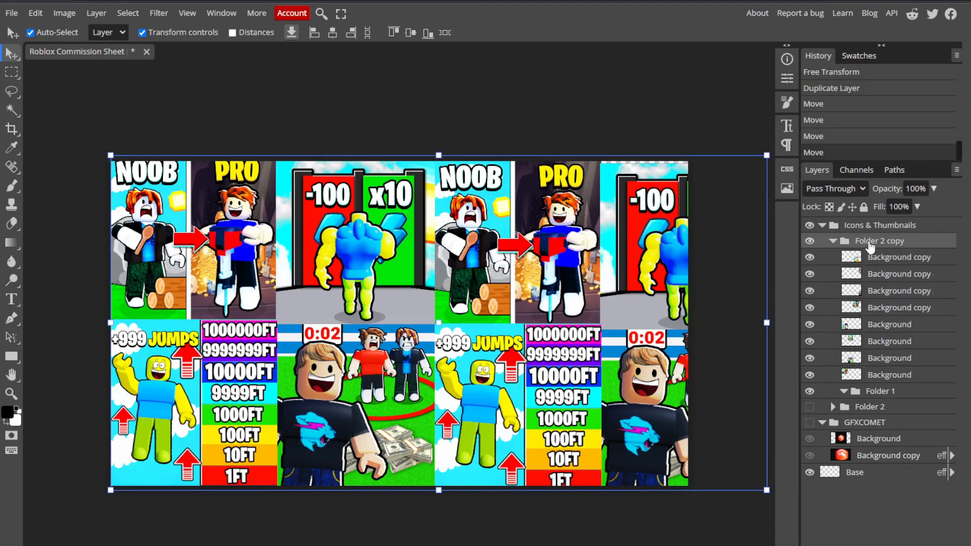
double_click(877, 241)
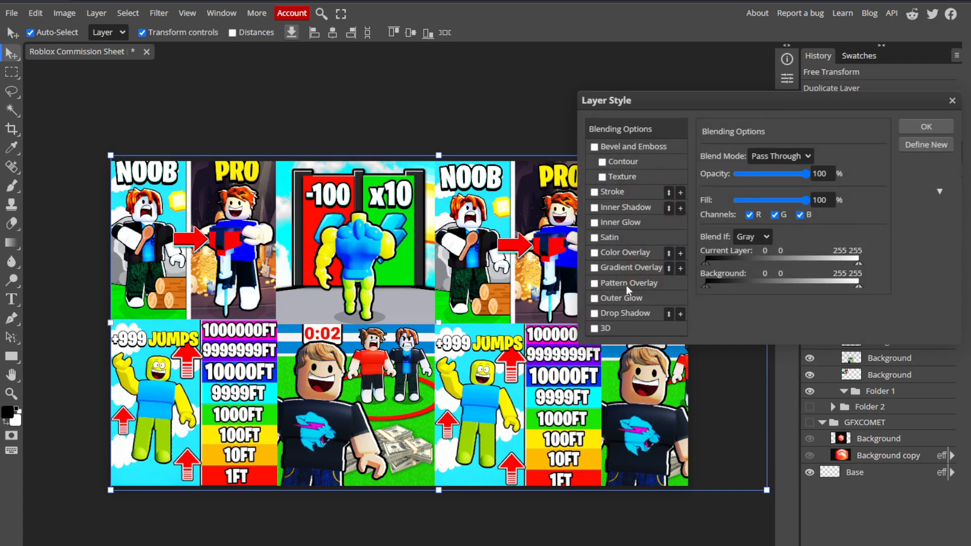
click(594, 253)
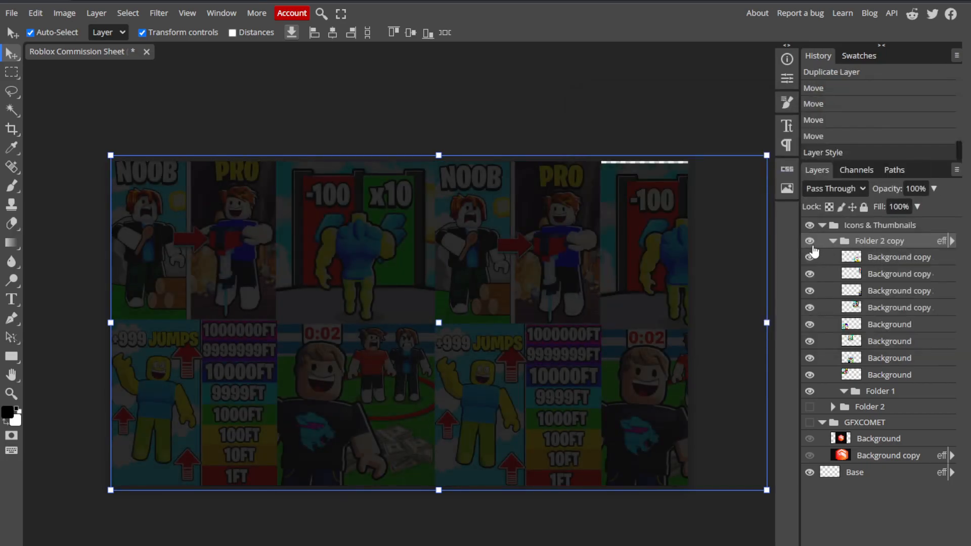
click(832, 240)
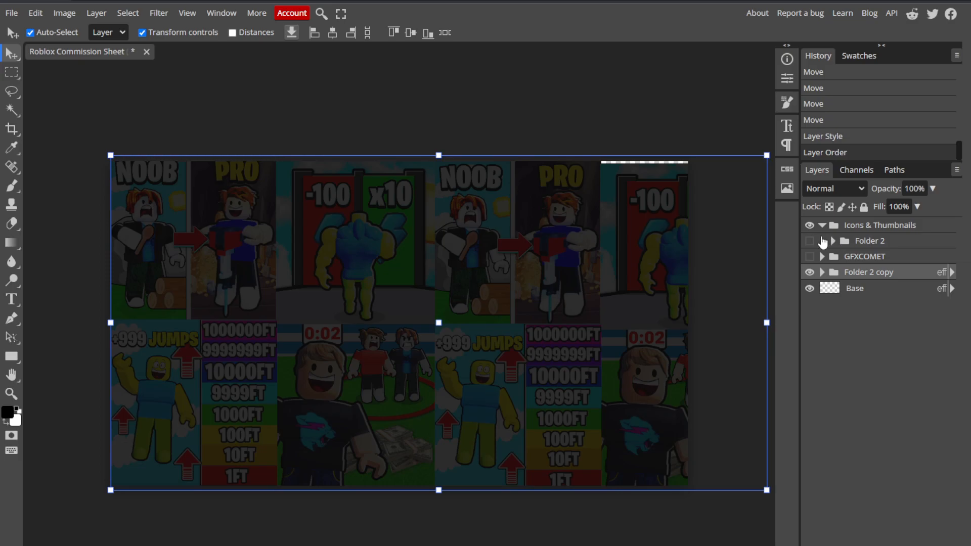
Step: Expand Folder 2 and make its original thumbnail grid visible again
click(809, 241)
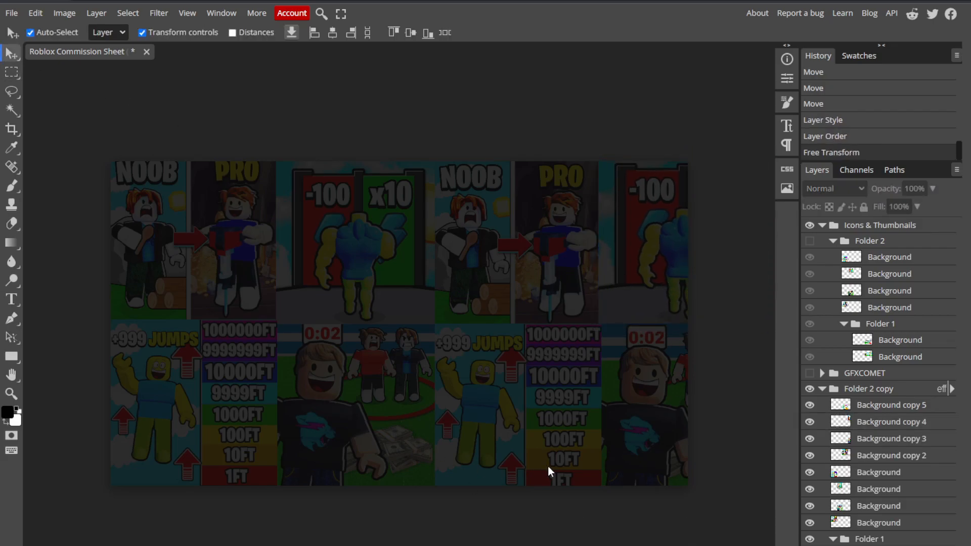
click(823, 389)
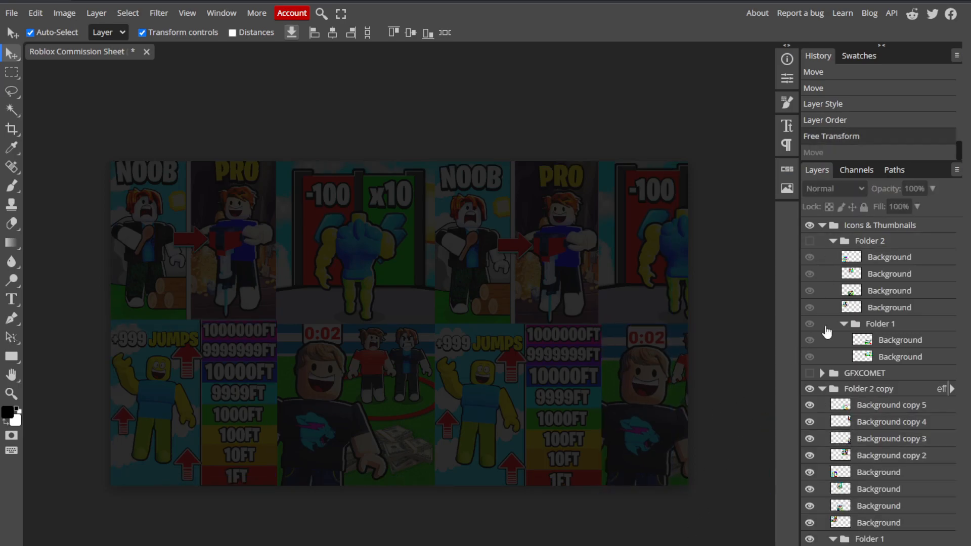
click(823, 389)
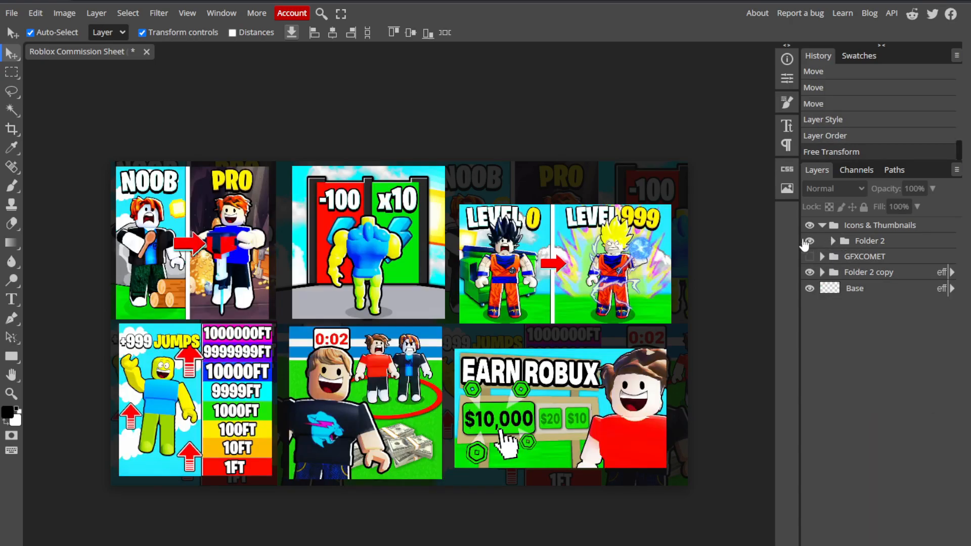
Step: Arrange the image grids and select the LEVEL 0 to LEVEL 999 thumbnail layers
click(809, 256)
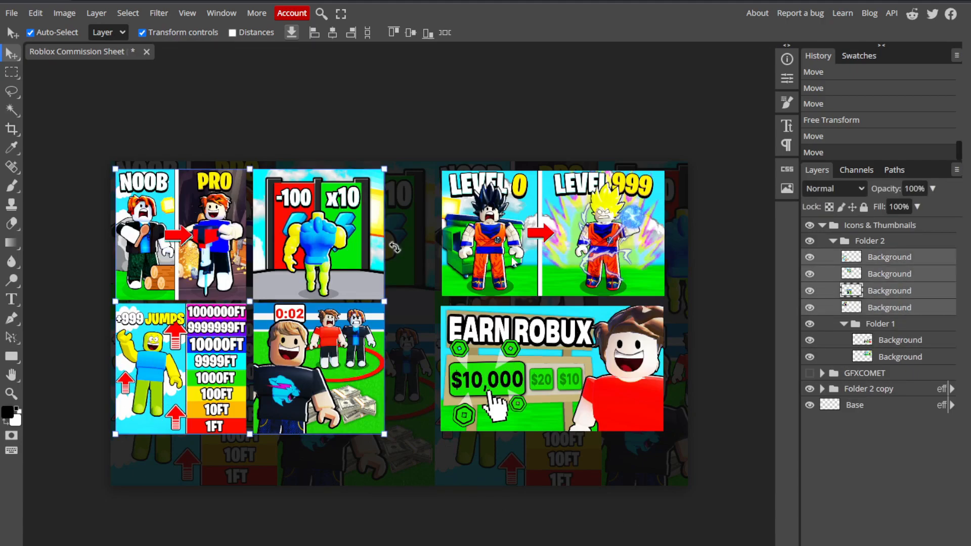
click(899, 340)
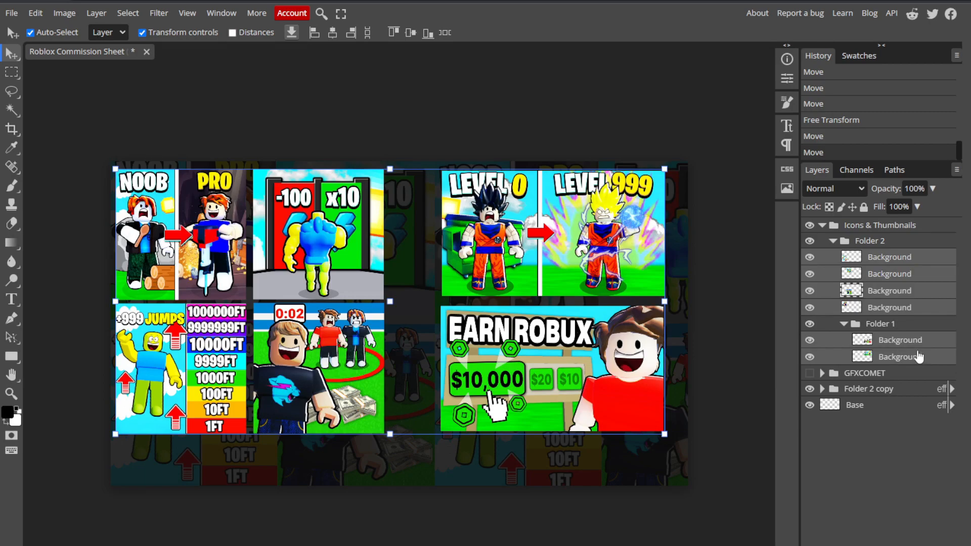
click(899, 357)
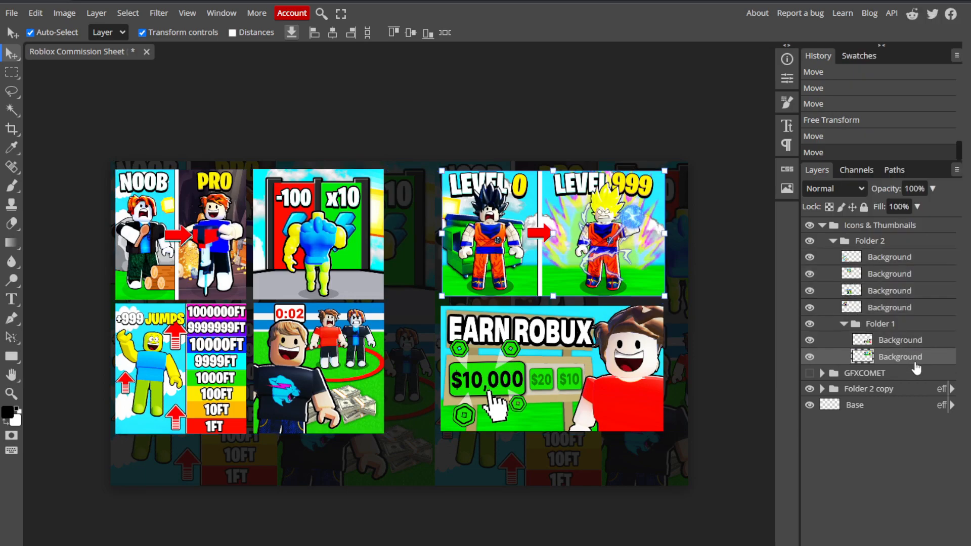
Step: Group the six images into Folder 3 and add a white 12 px stroke
click(899, 339)
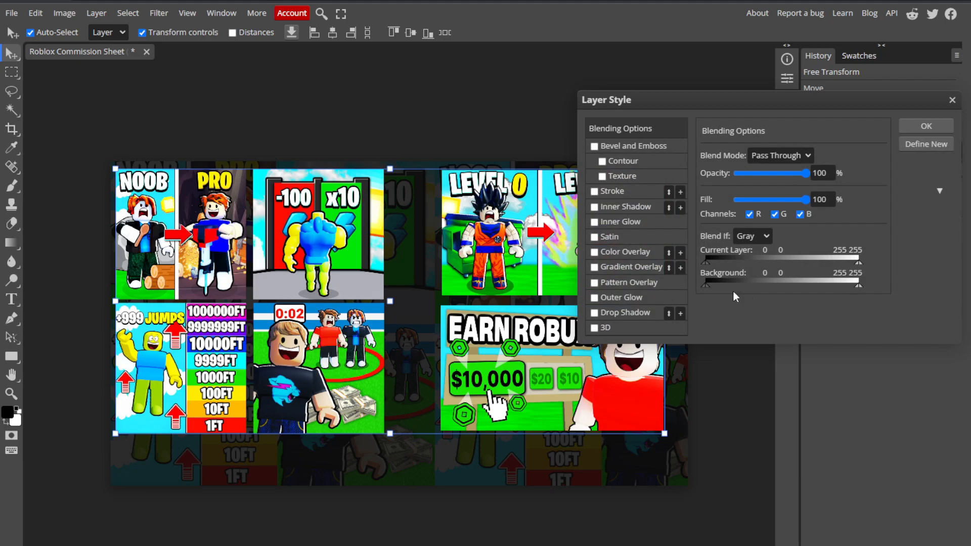
click(595, 191)
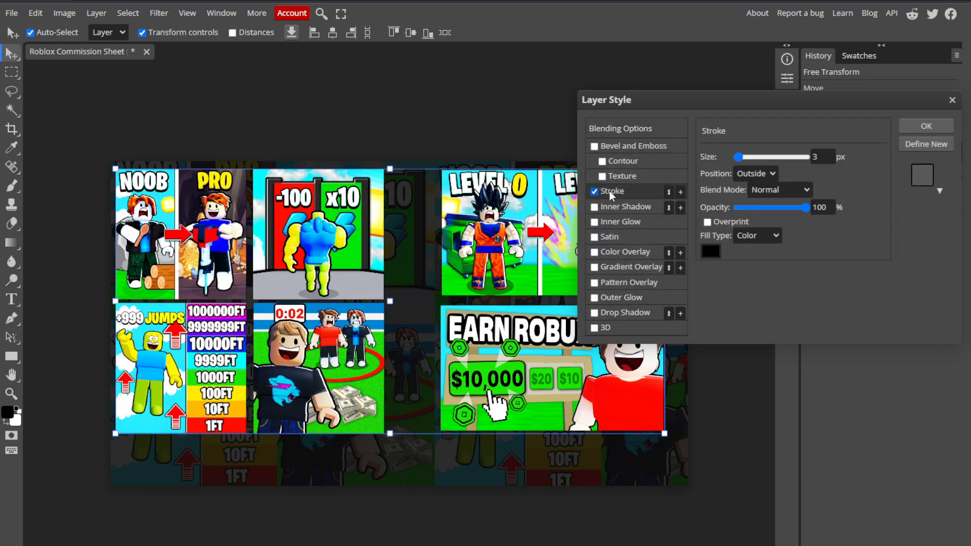
mouse_move(753, 163)
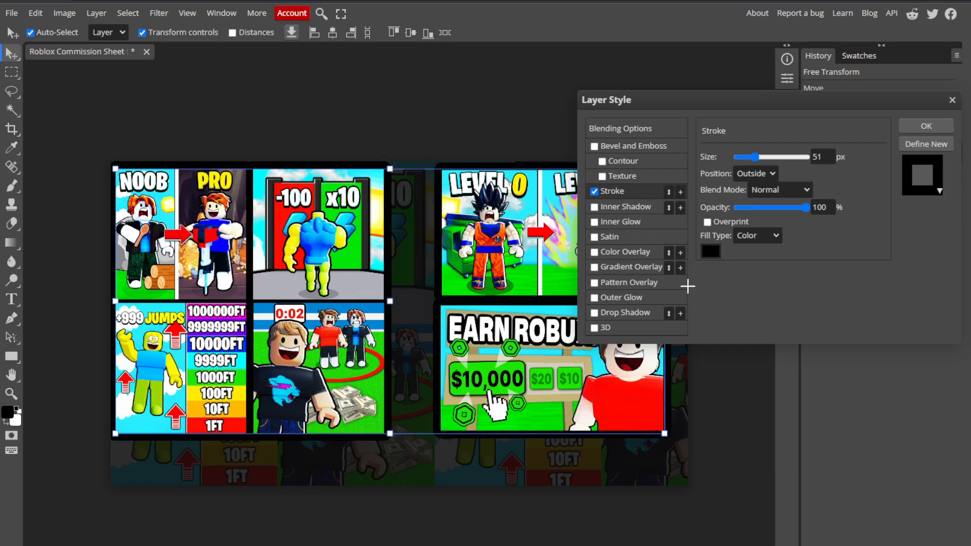
click(710, 252)
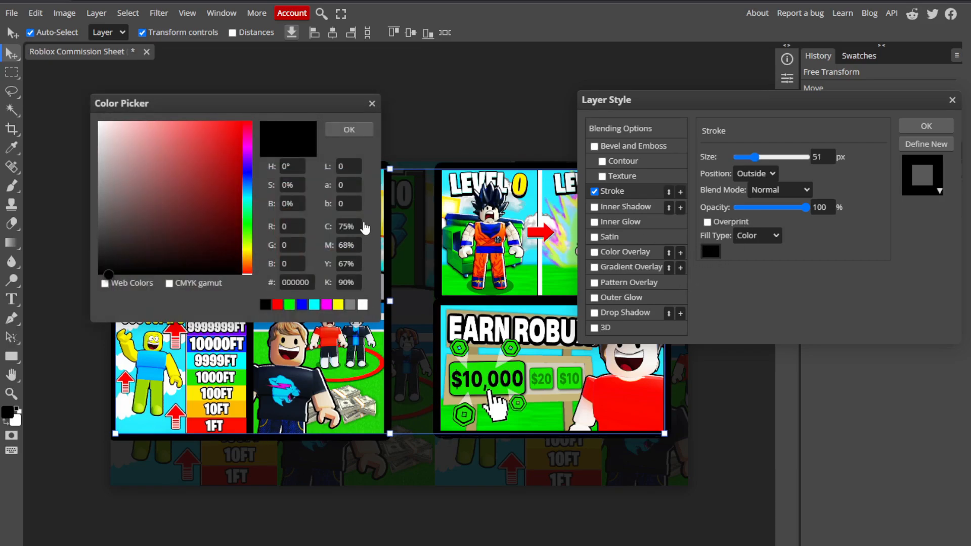
click(348, 129)
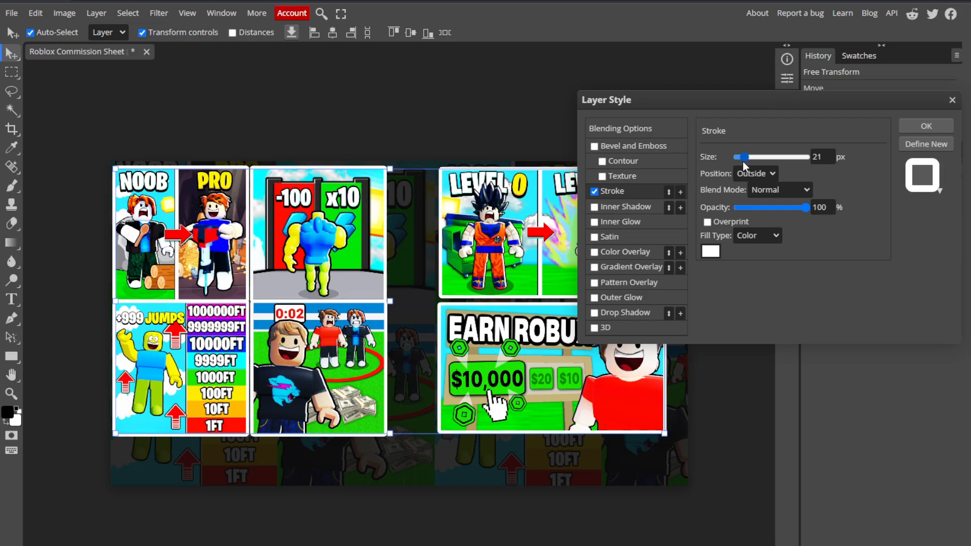
triple_click(820, 157)
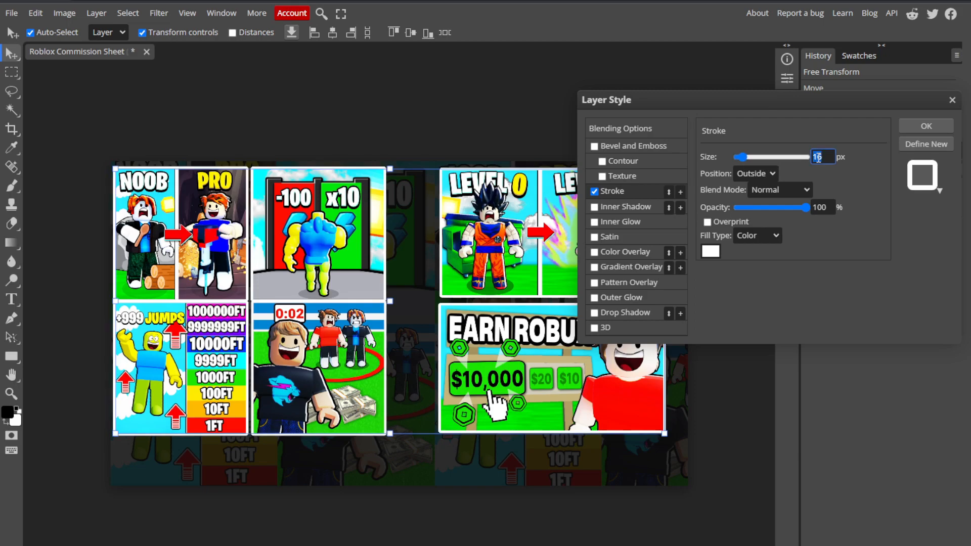
text(12)
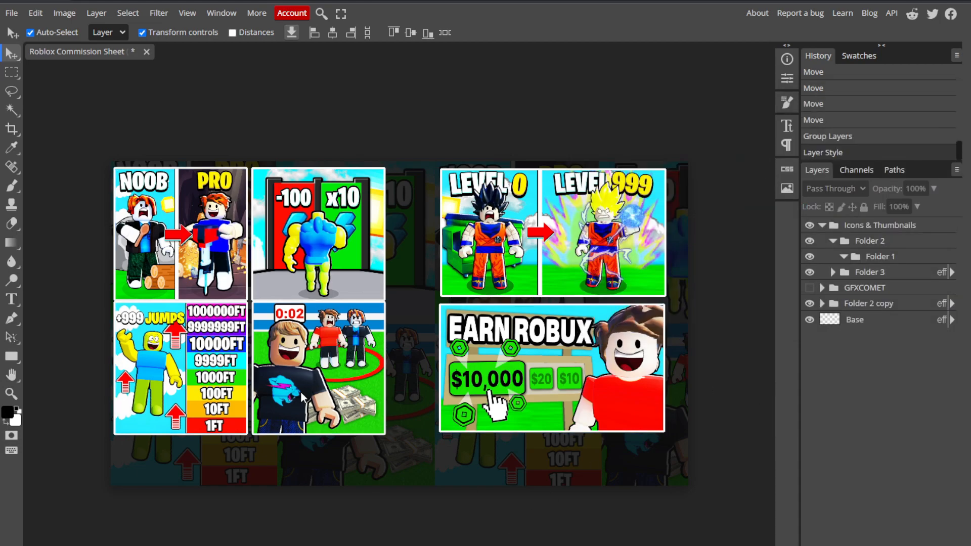
Step: Expand Folder 3 and rescale and reposition its image grids evenly
click(834, 271)
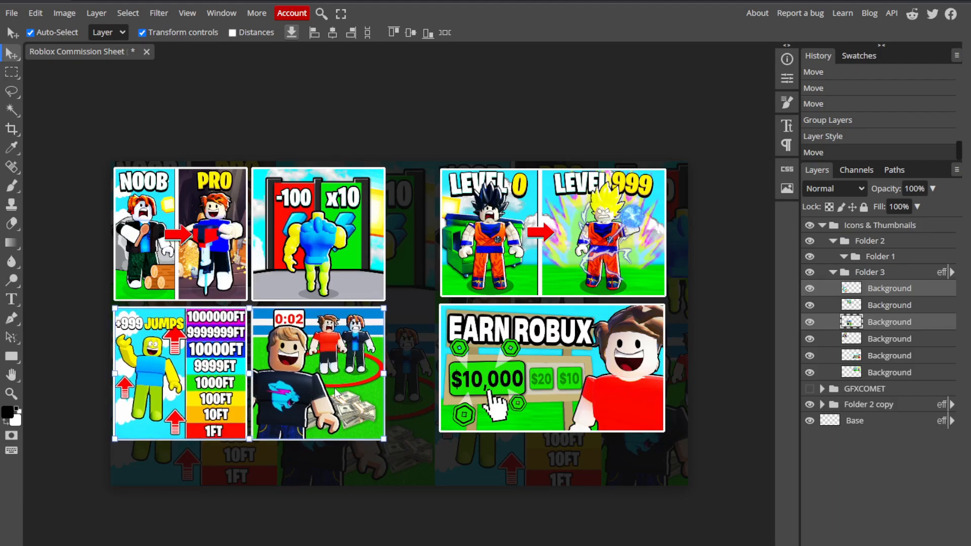
click(833, 404)
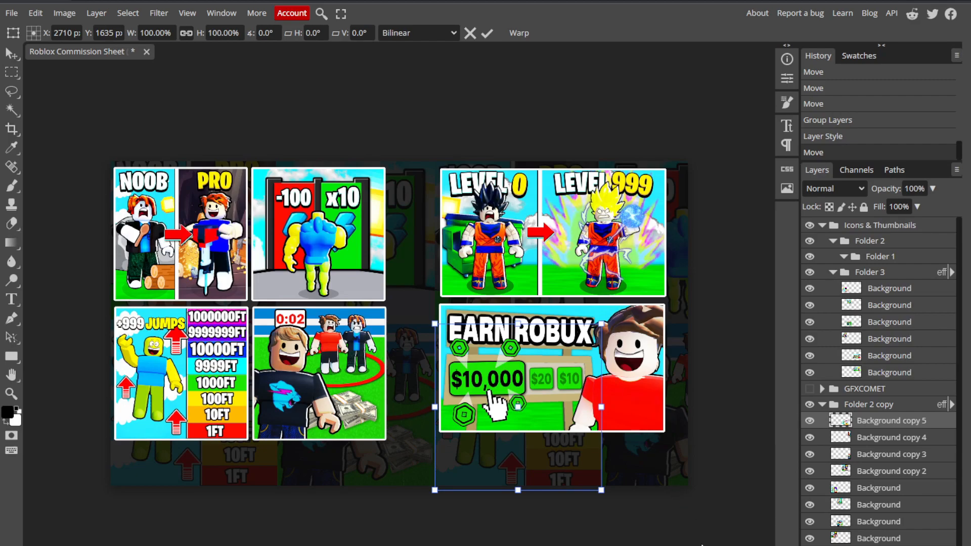
mouse_move(644, 381)
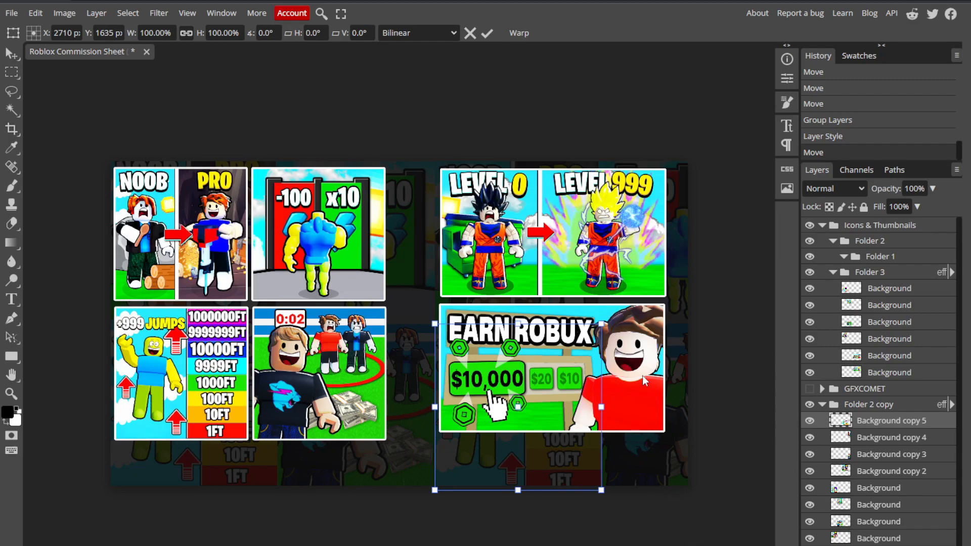
mouse_move(626, 403)
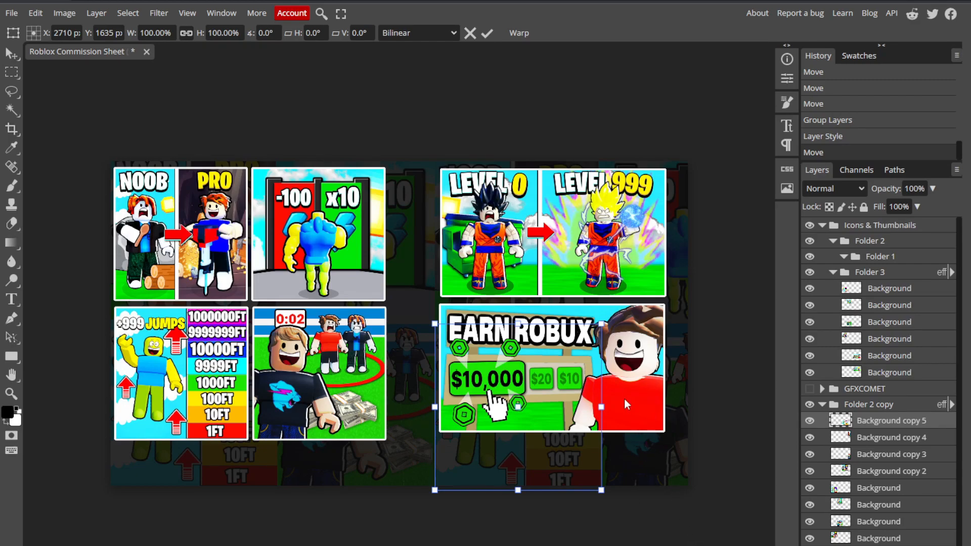
mouse_move(599, 489)
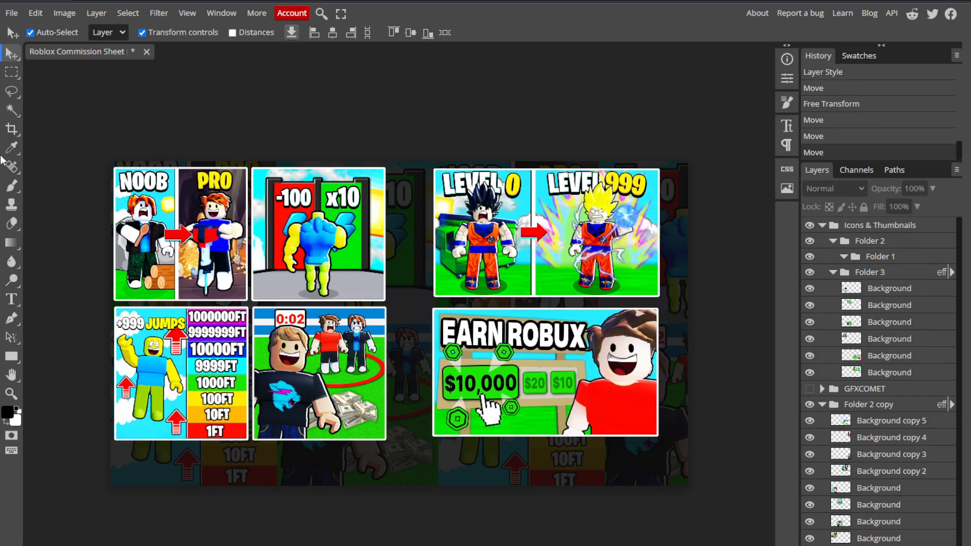
mouse_move(30, 101)
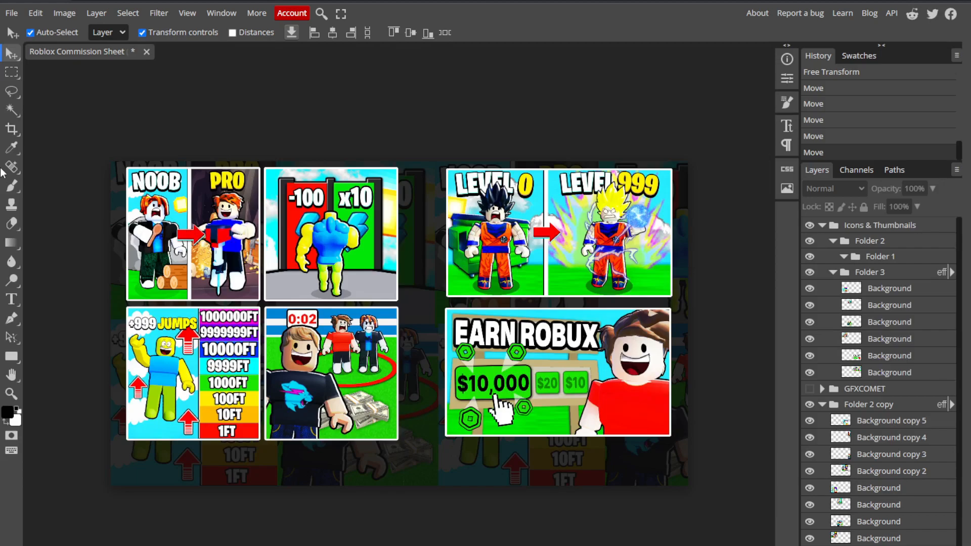
click(11, 299)
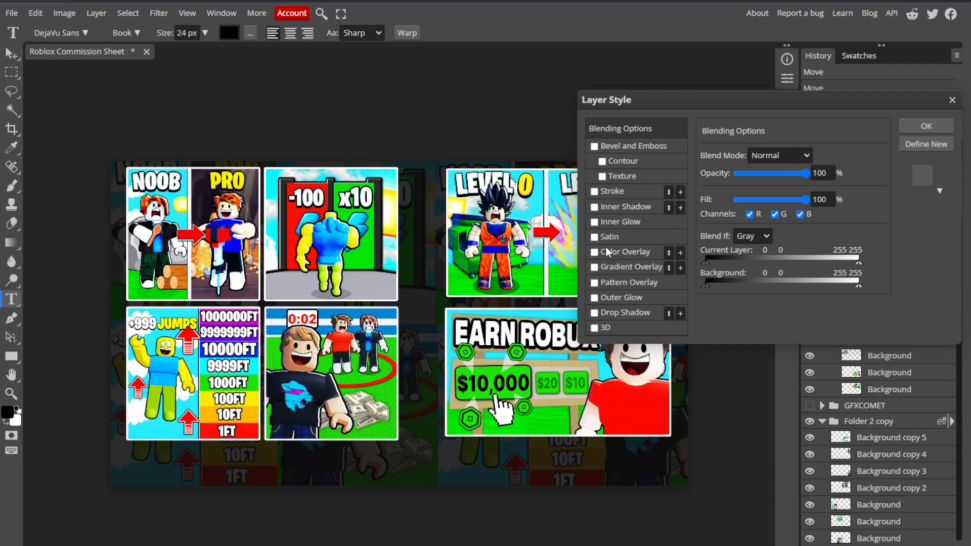
Step: Apply a near-black Color Overlay to the text and search 'burb' for Burbank Big Cd Bk
click(593, 252)
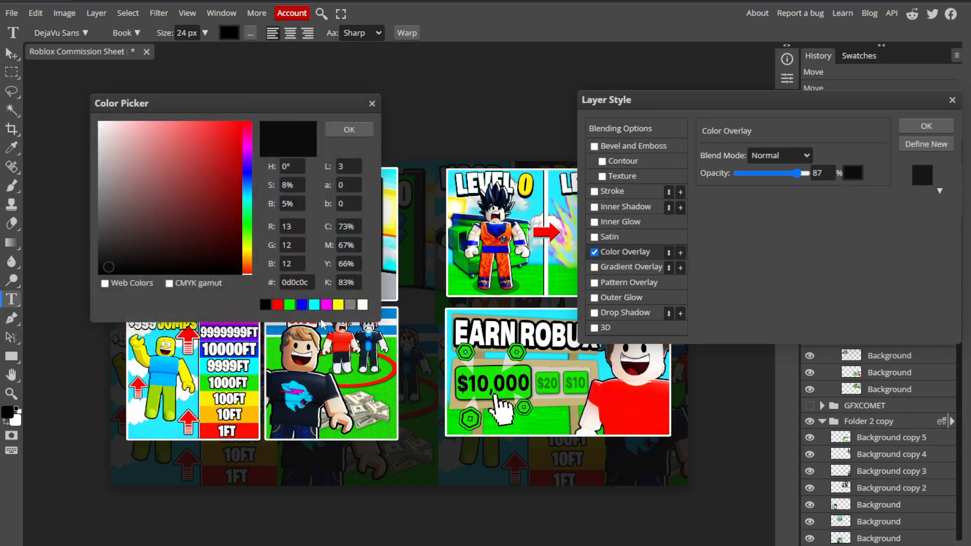
click(97, 121)
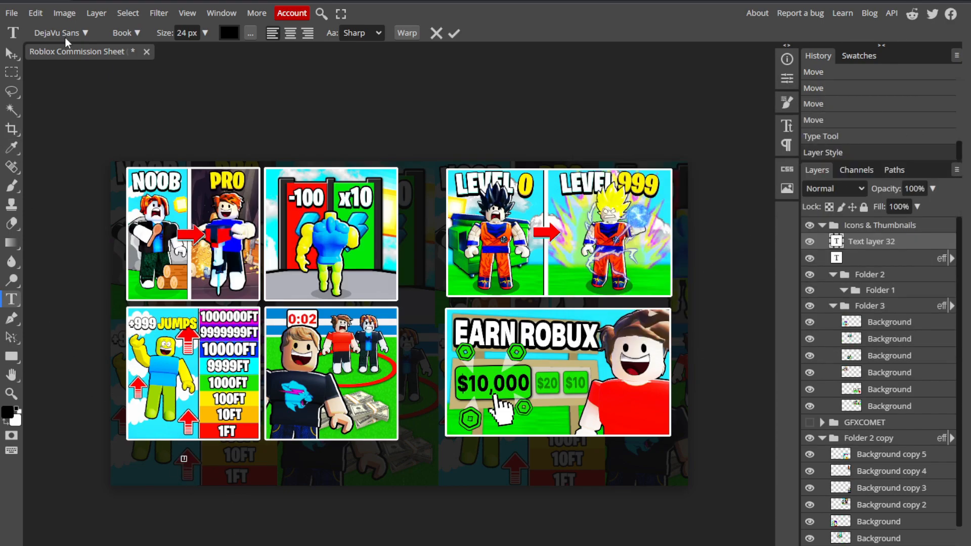
click(56, 33)
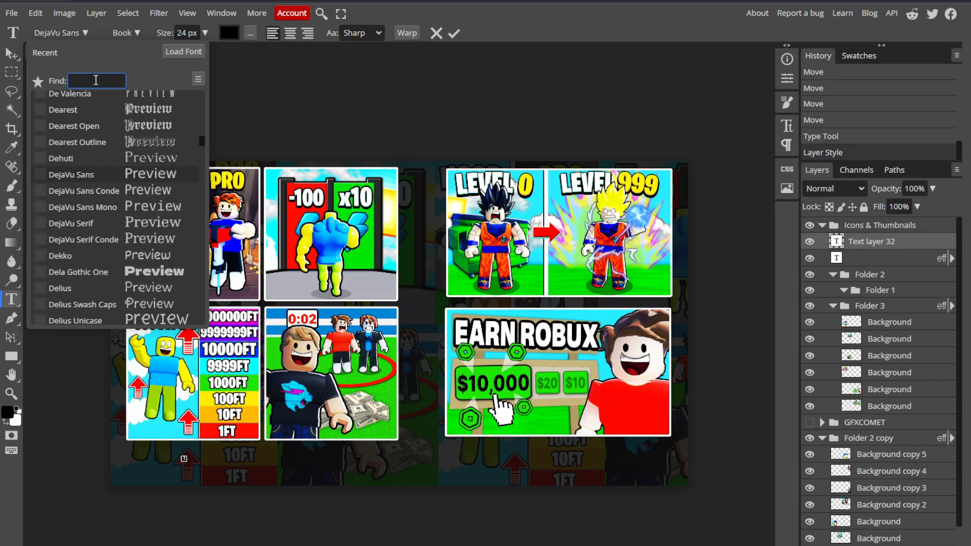
text(burb)
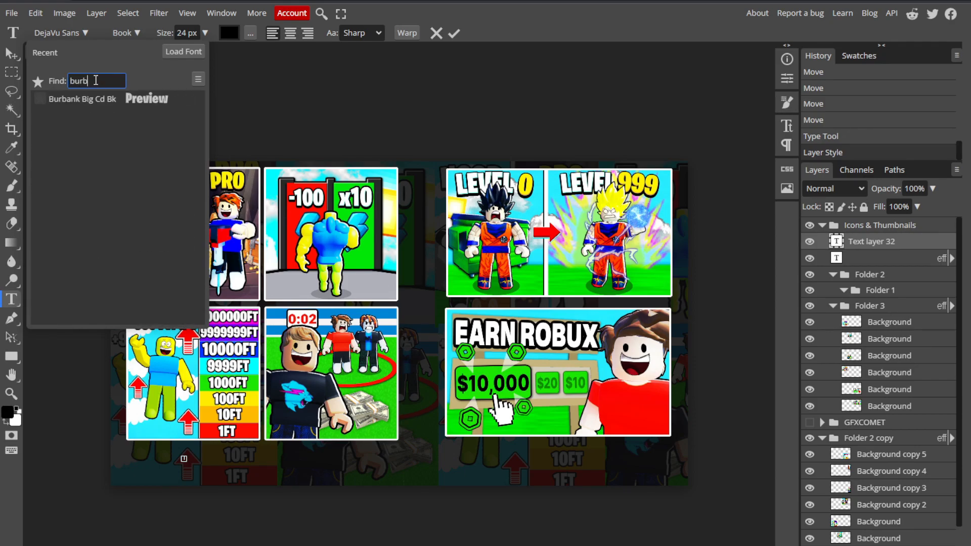
click(81, 98)
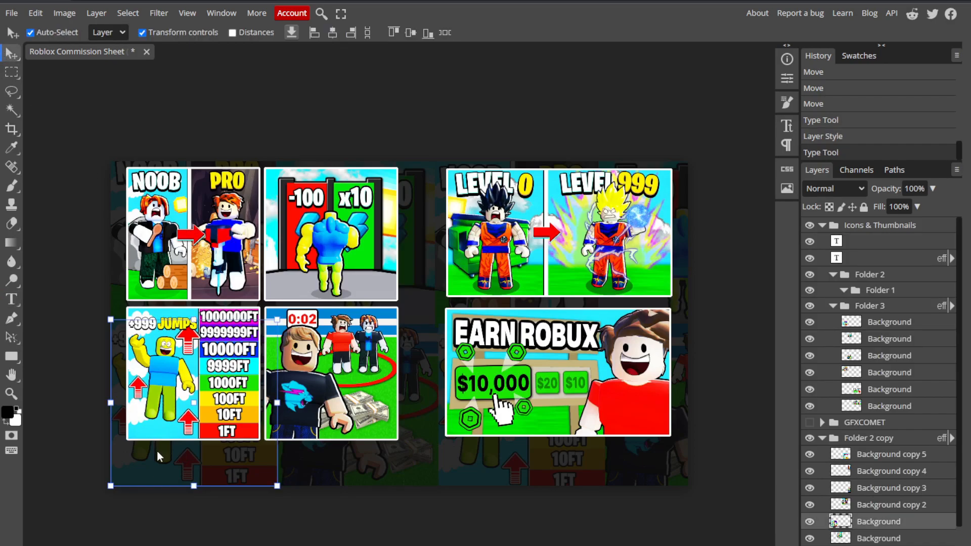
mouse_move(11, 300)
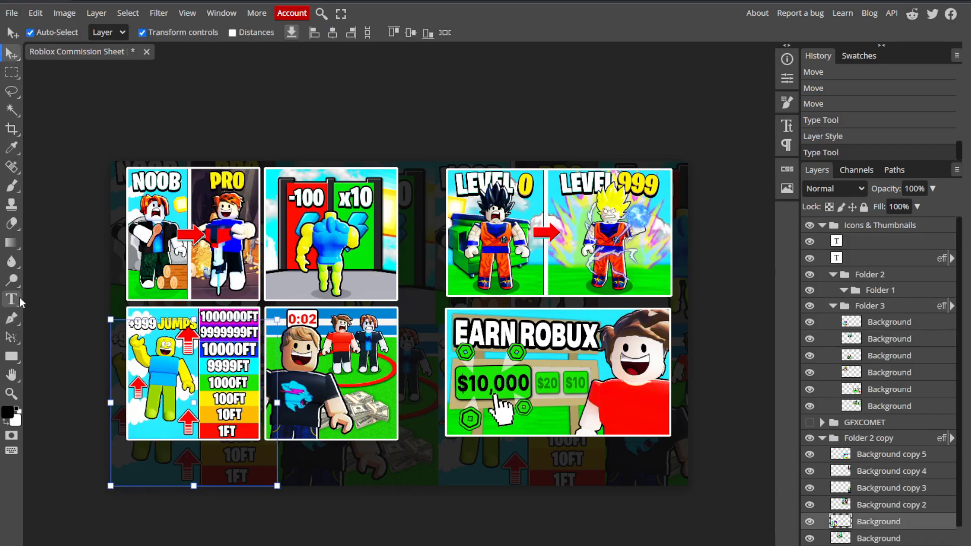
Step: Place a 'THUMBNAILS: 4K ROBUX' caption below the left image grid
click(11, 299)
text(THUMBNAILS: 4K ROBUX)
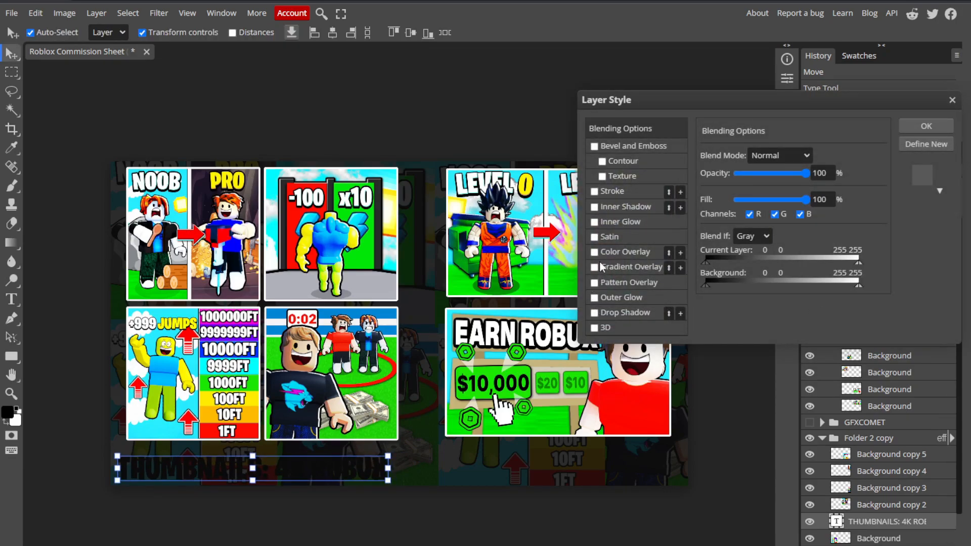
Step: Apply a white Color Overlay to the caption and confirm it
click(594, 252)
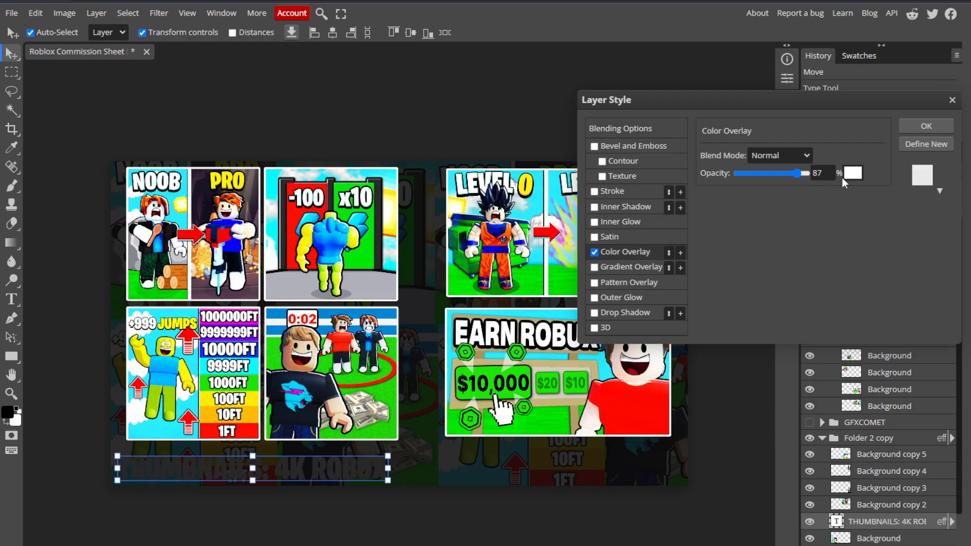
mouse_move(688, 238)
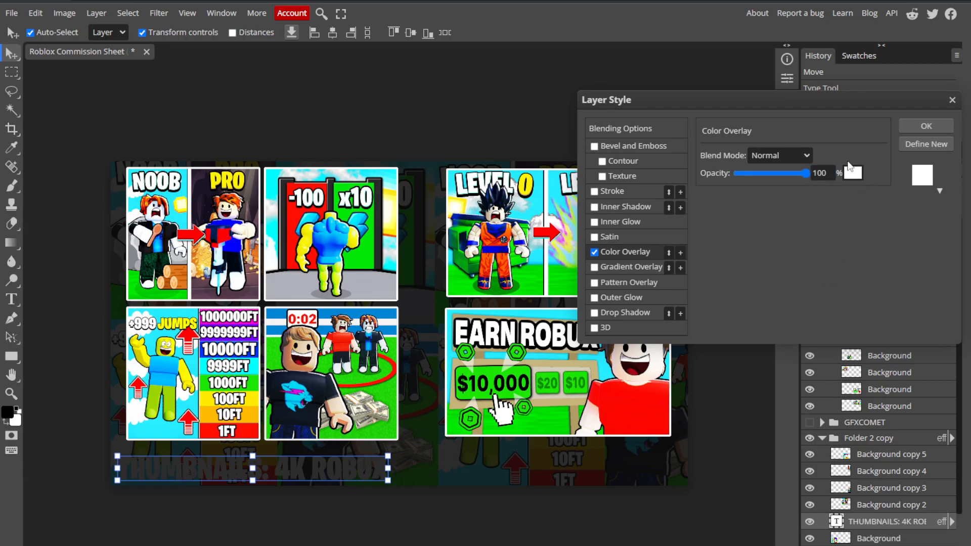
mouse_move(347, 461)
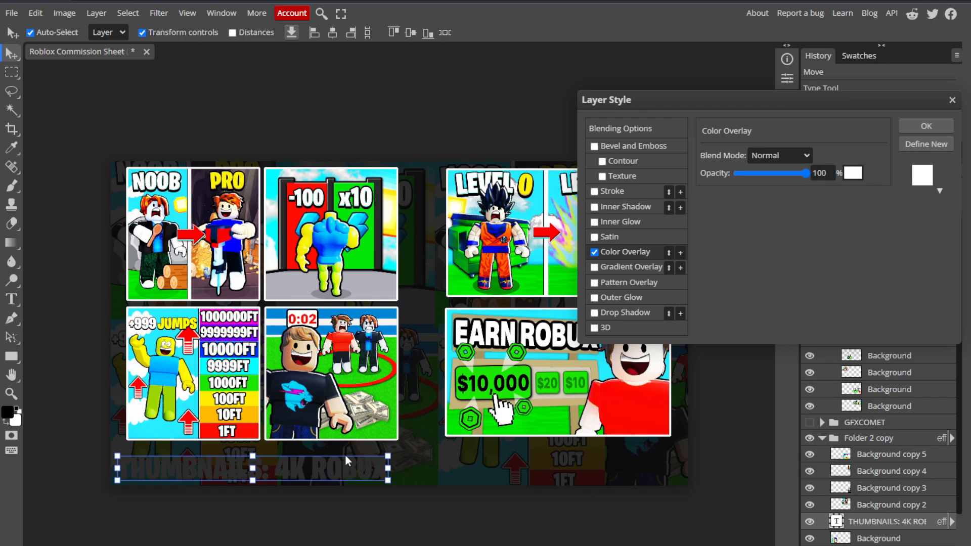
mouse_move(805, 486)
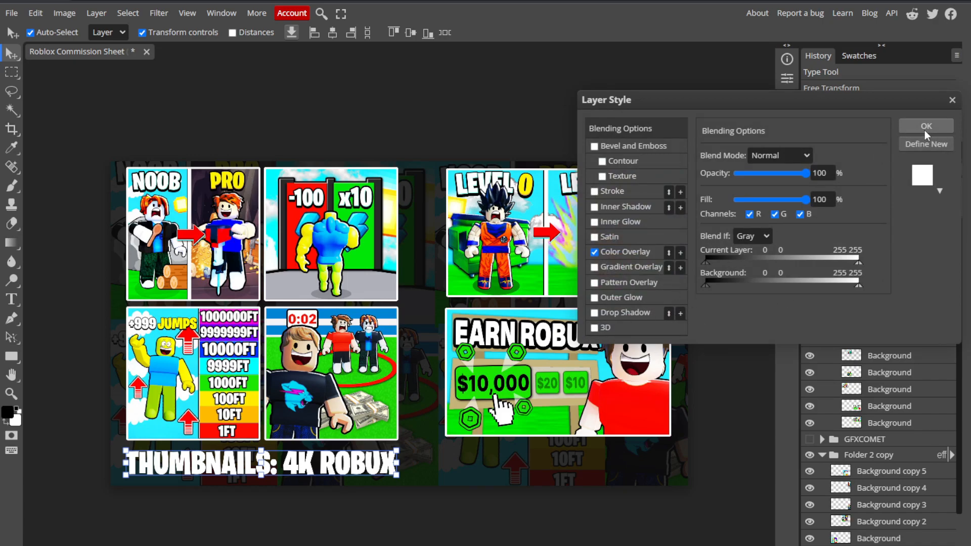
click(925, 126)
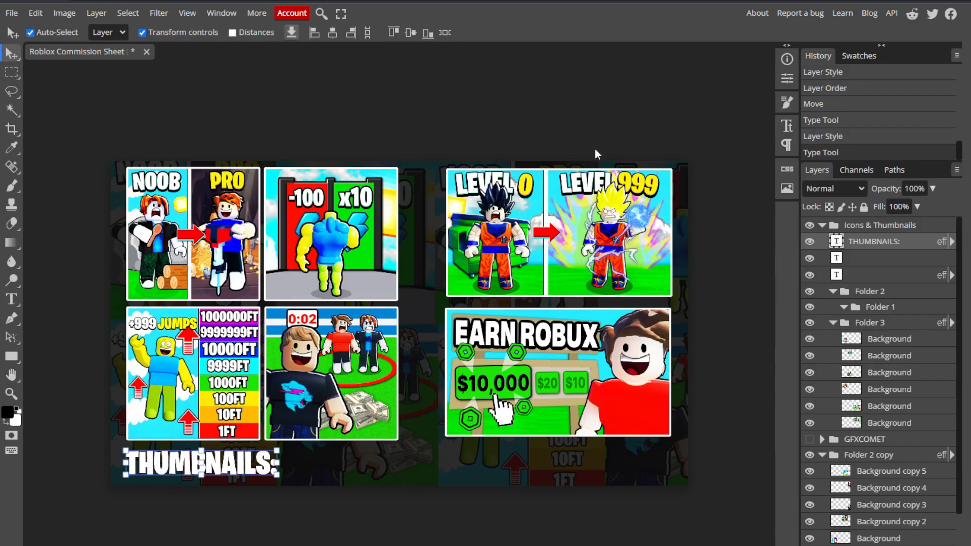
Step: Duplicate the THUMBNAILS: text layer and retype the copy as '4K ROBUX'
right_click(876, 241)
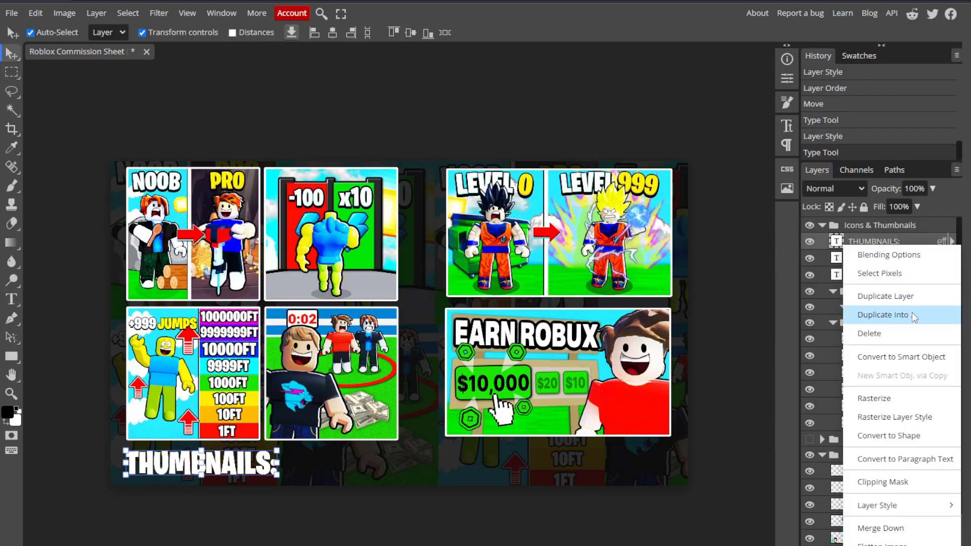
click(886, 296)
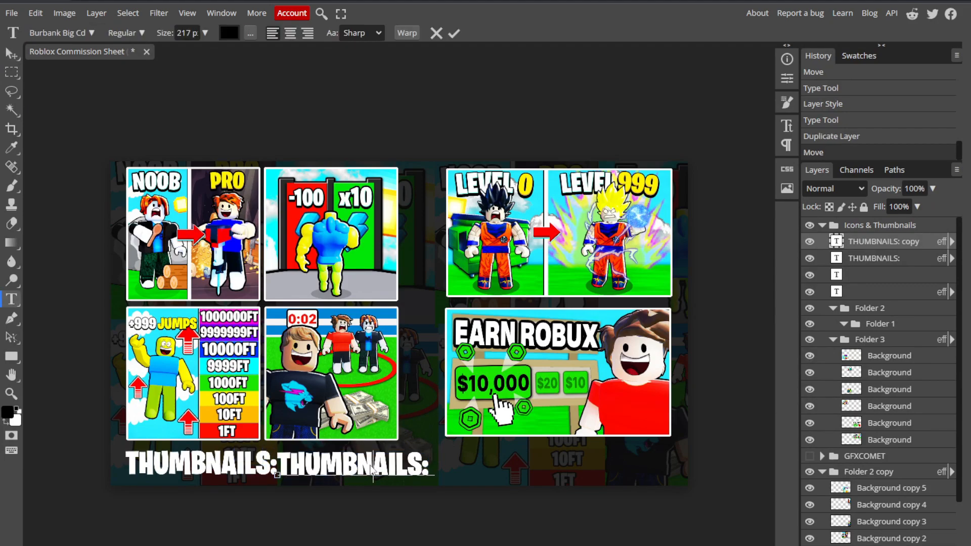
text(4K)
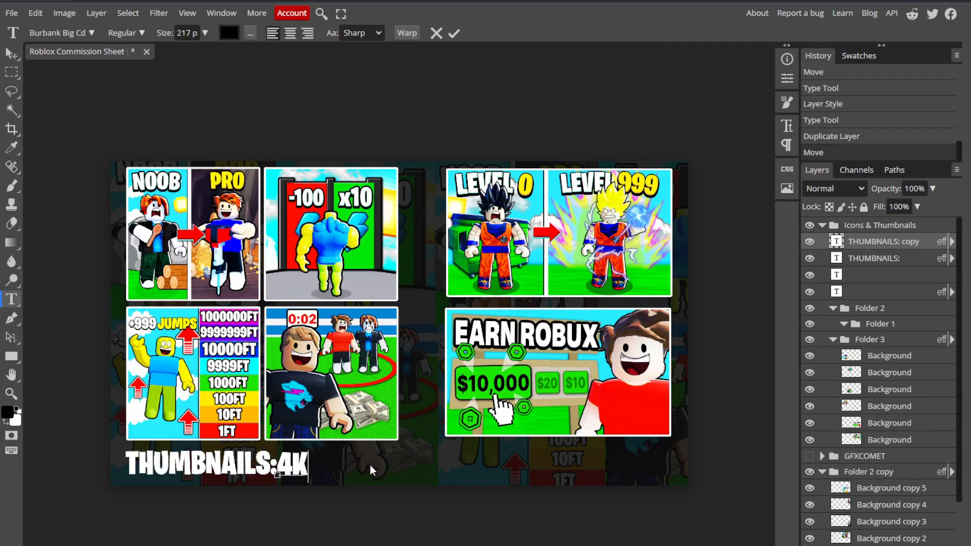
text(ROBUX)
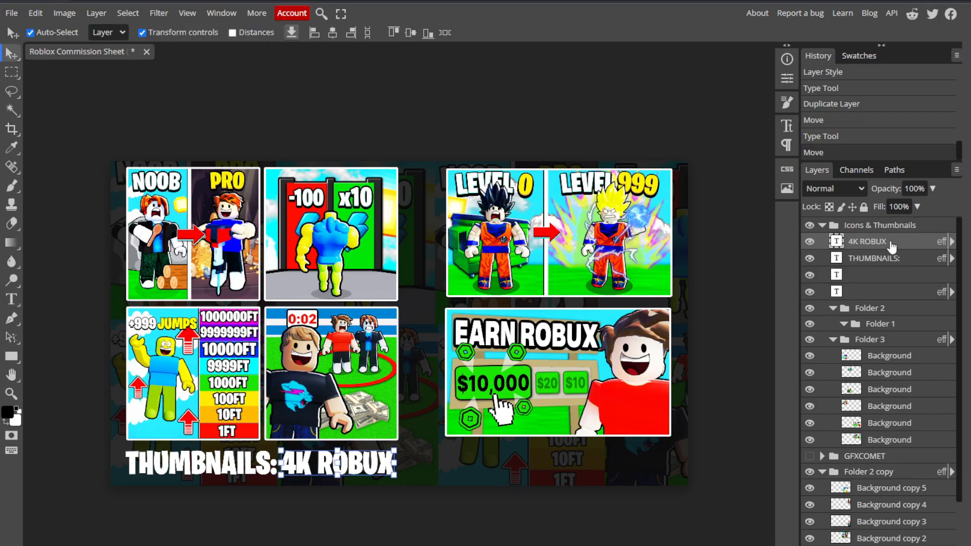
Step: Give the 4K ROBUX text a green Color Overlay
double_click(867, 241)
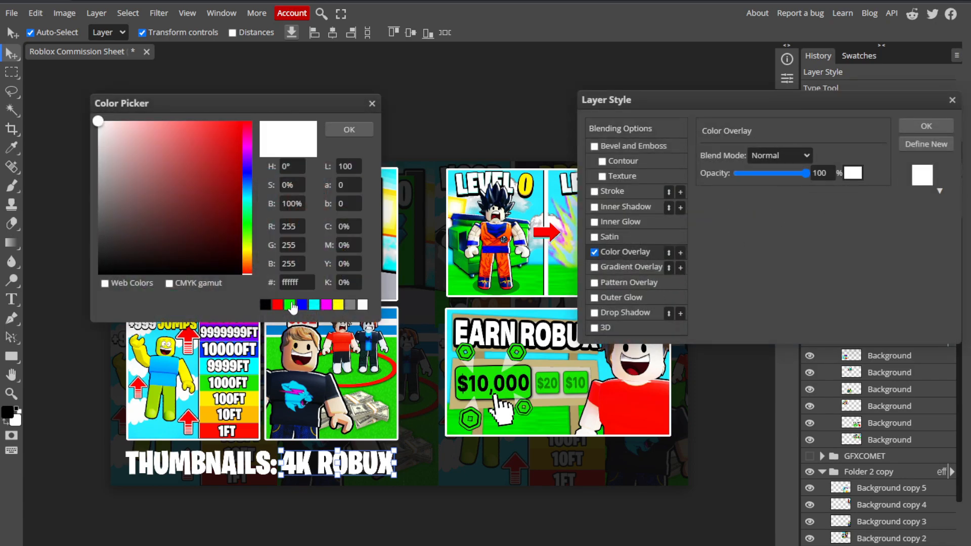
click(348, 129)
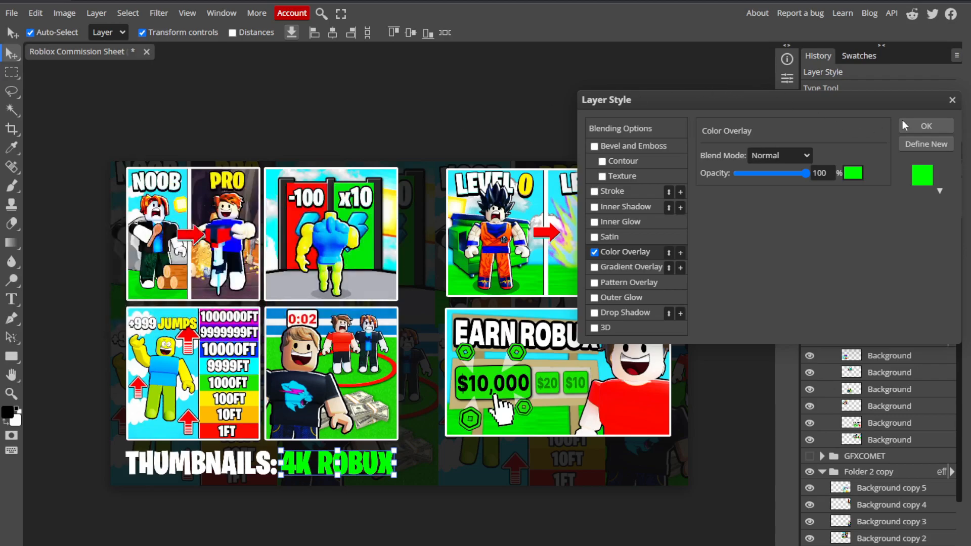
click(925, 125)
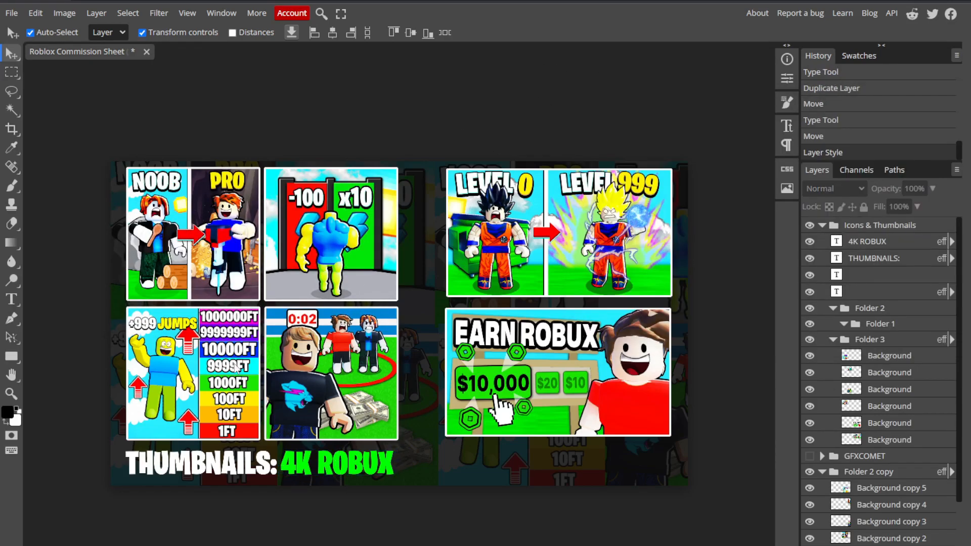
Step: Put THUMBNAILS: and 4K ROBUX in one folder with a black 32 px Stroke style
click(198, 463)
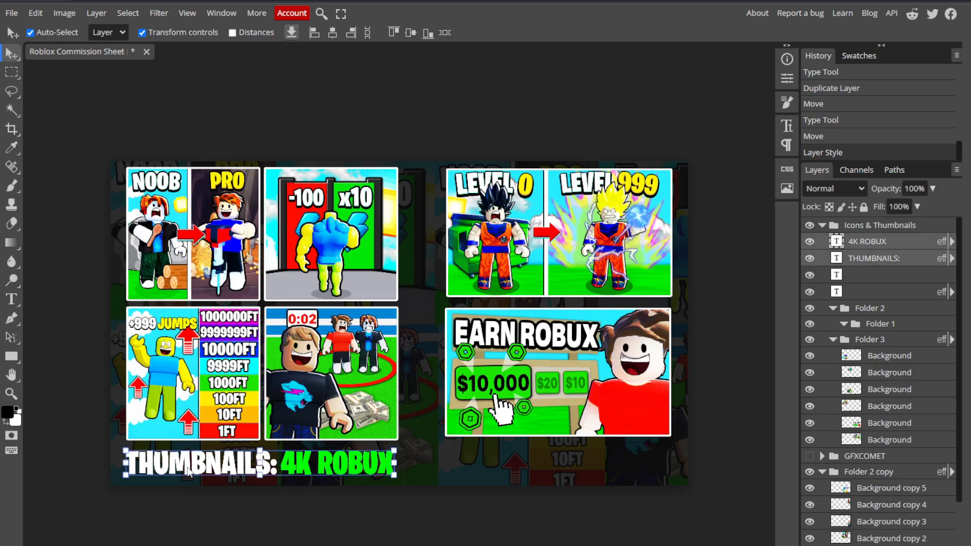
mouse_move(901, 256)
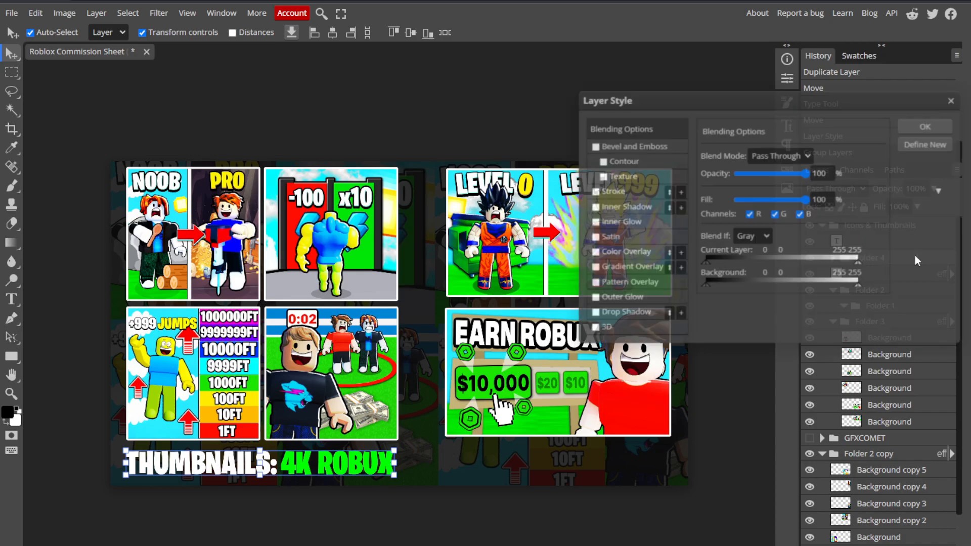
click(613, 191)
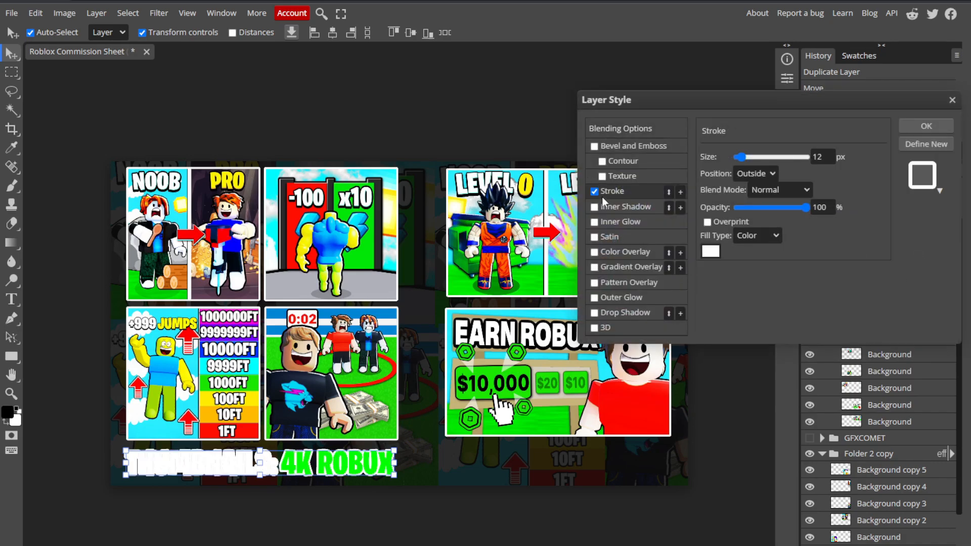
click(710, 251)
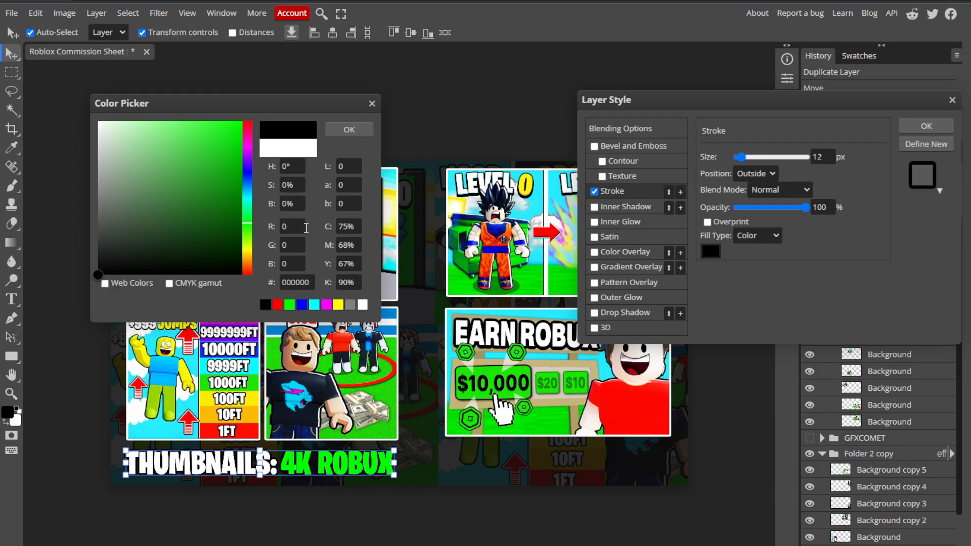
click(348, 130)
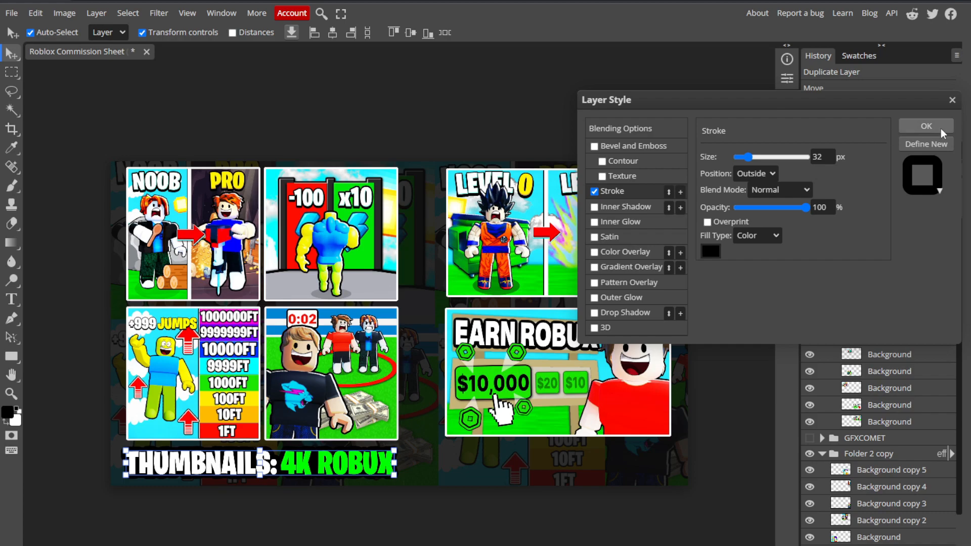
click(925, 126)
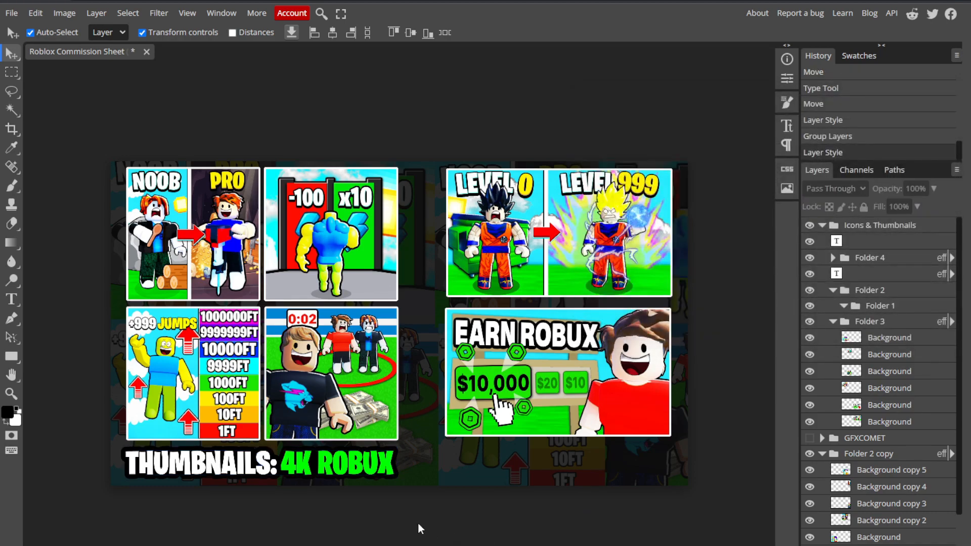
mouse_move(204, 469)
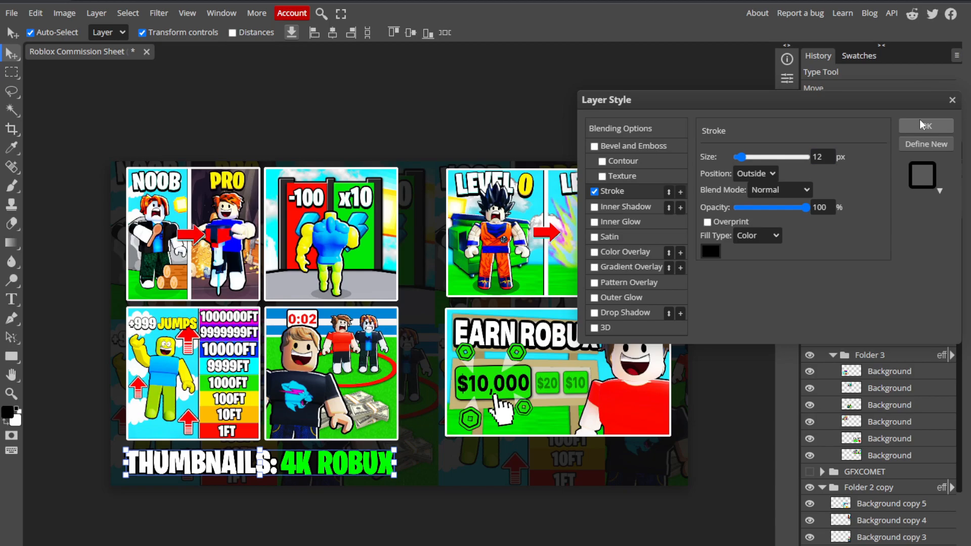
click(925, 125)
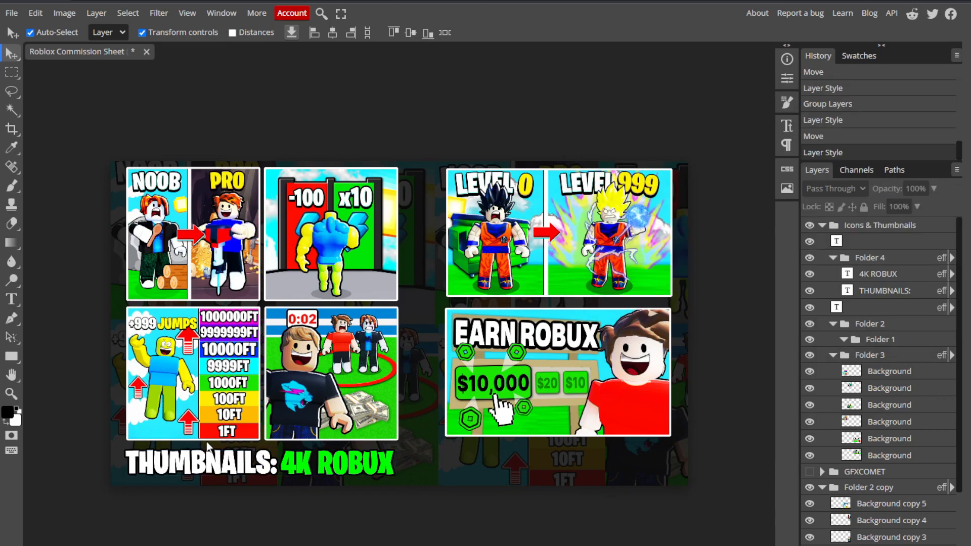
mouse_move(309, 435)
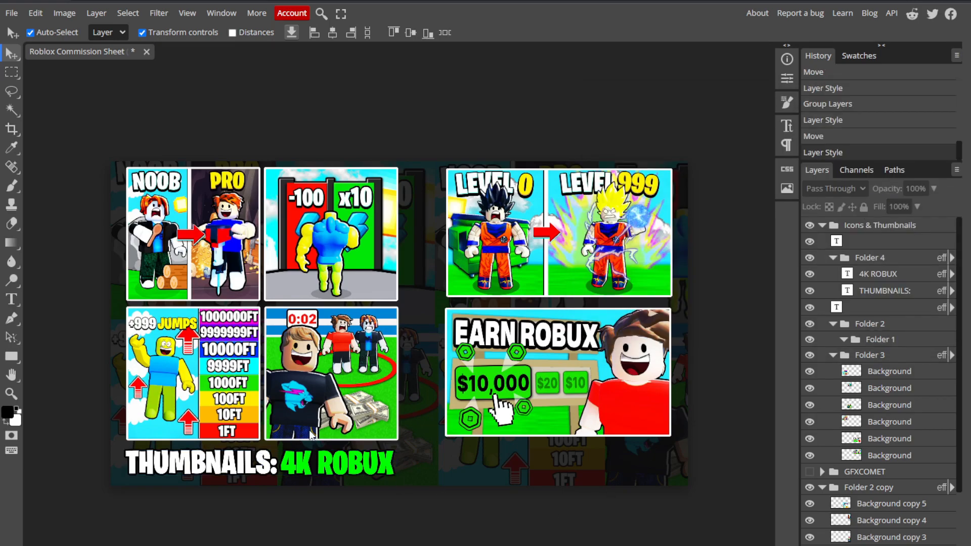
mouse_move(84, 480)
text(thu)
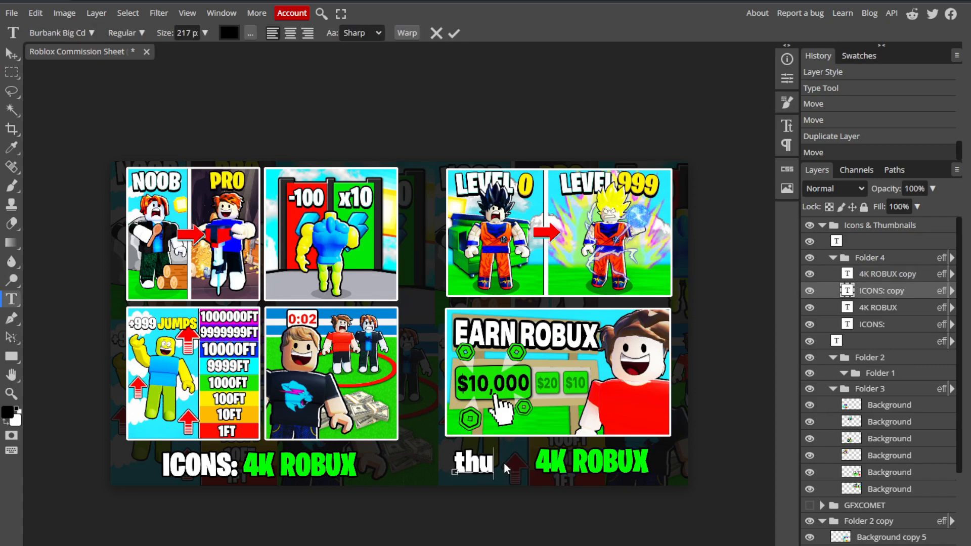
Step: Retype the copied label as 'THUMBNAILS:' for the right grid
text(THUMBNAILS:)
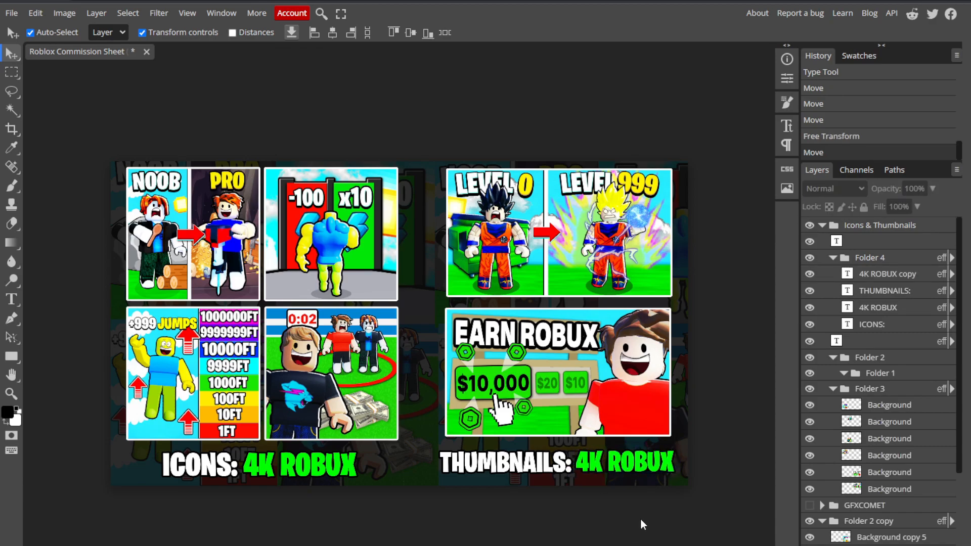
Step: Select the right-hand '4K ROBUX copy' price text to change it to 7K
click(623, 461)
text(7)
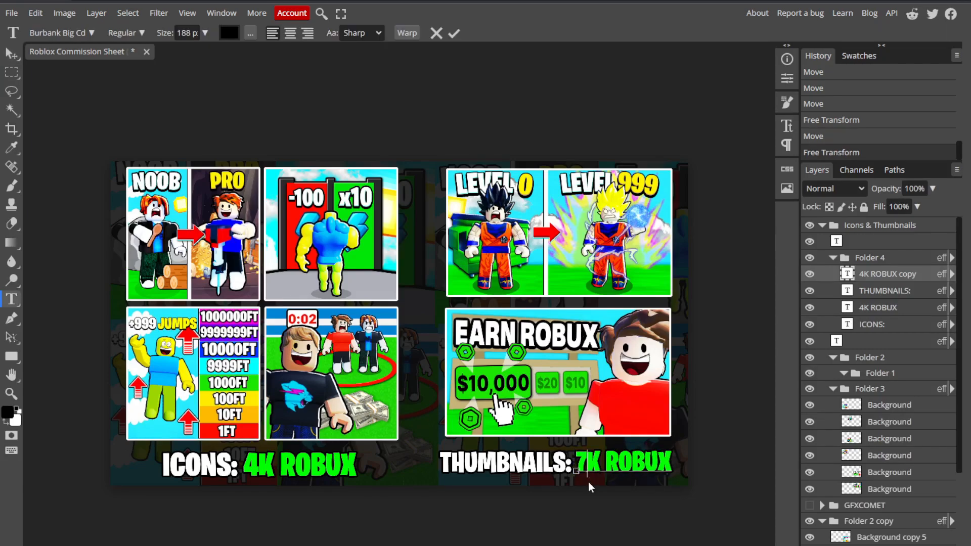
mouse_move(9, 55)
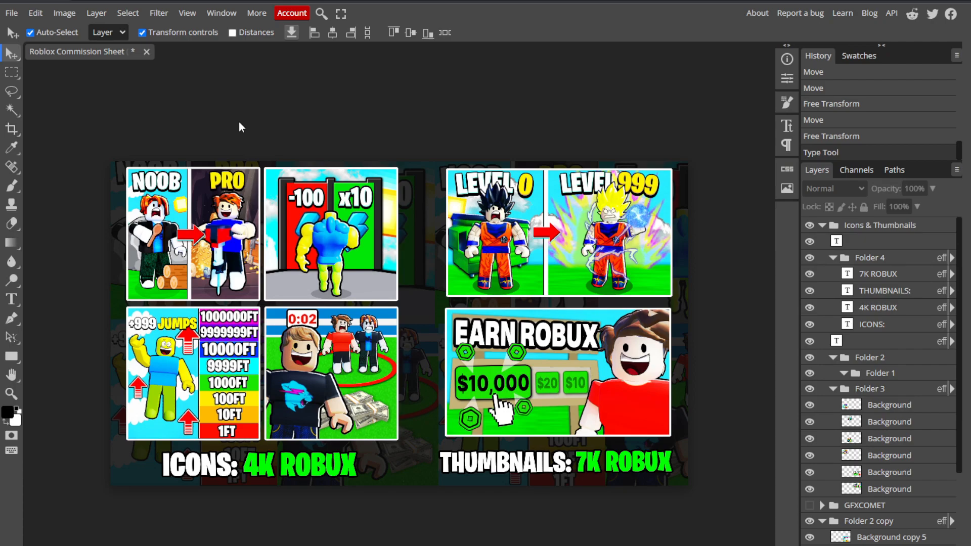
mouse_move(412, 287)
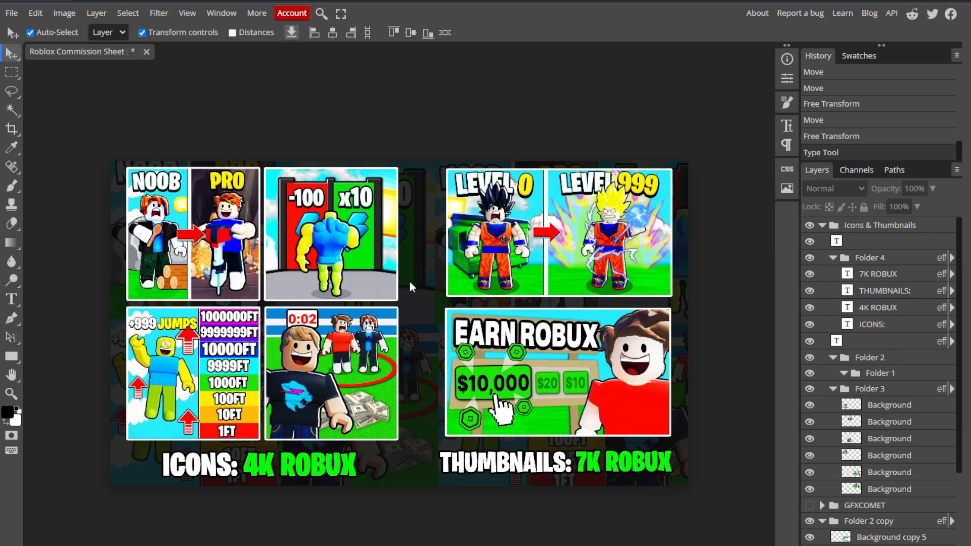